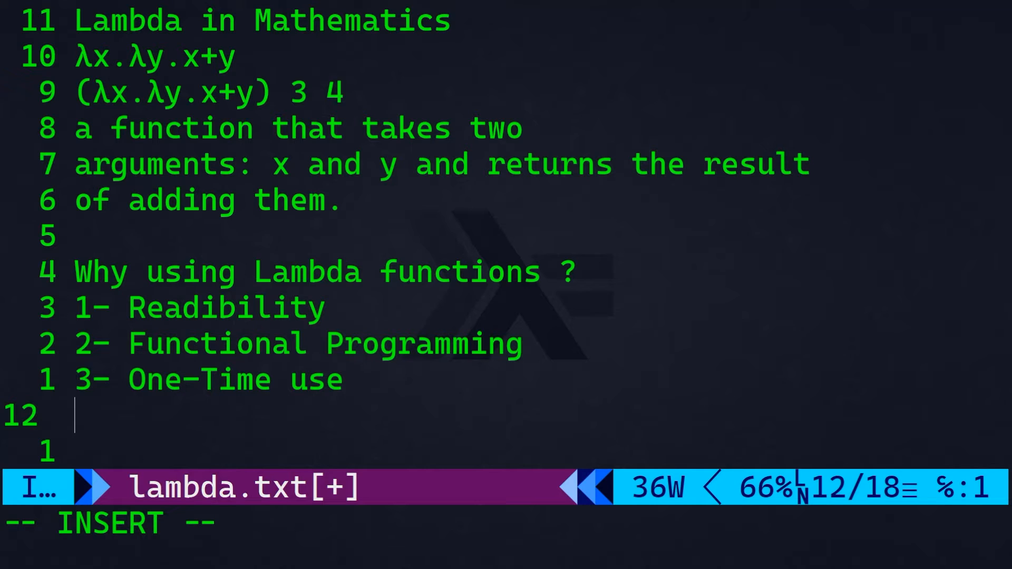
- Finish the lambda.txt notes with '4- Expressive Code' before starting lam.py
{"action": "type", "text": "4- Expressive Code"}
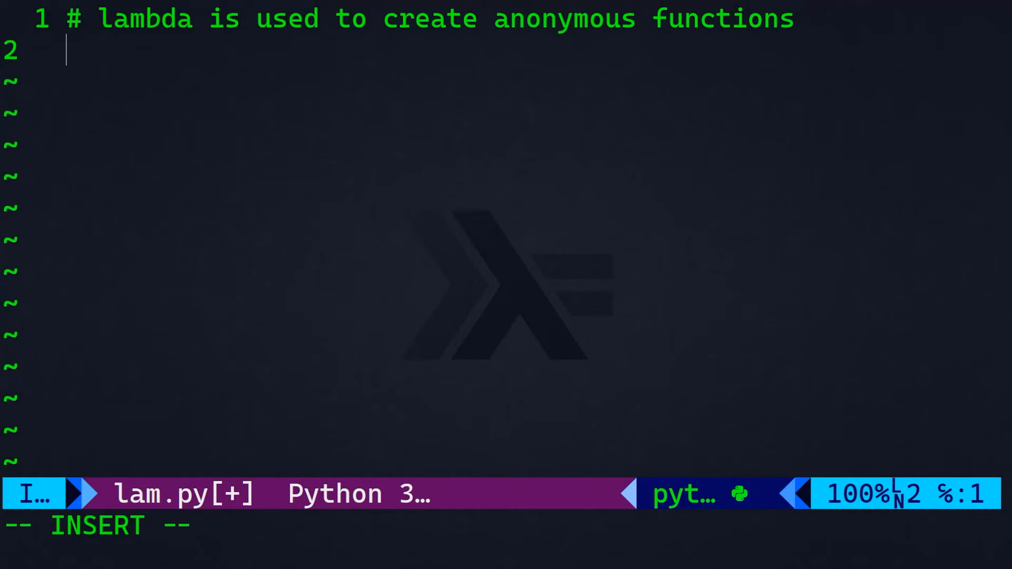
- Write the '# lambda arguments: expression' syntax comment and def add(x,y): return x + y
{"action": "type", "text": "lambda arguments: expression"}
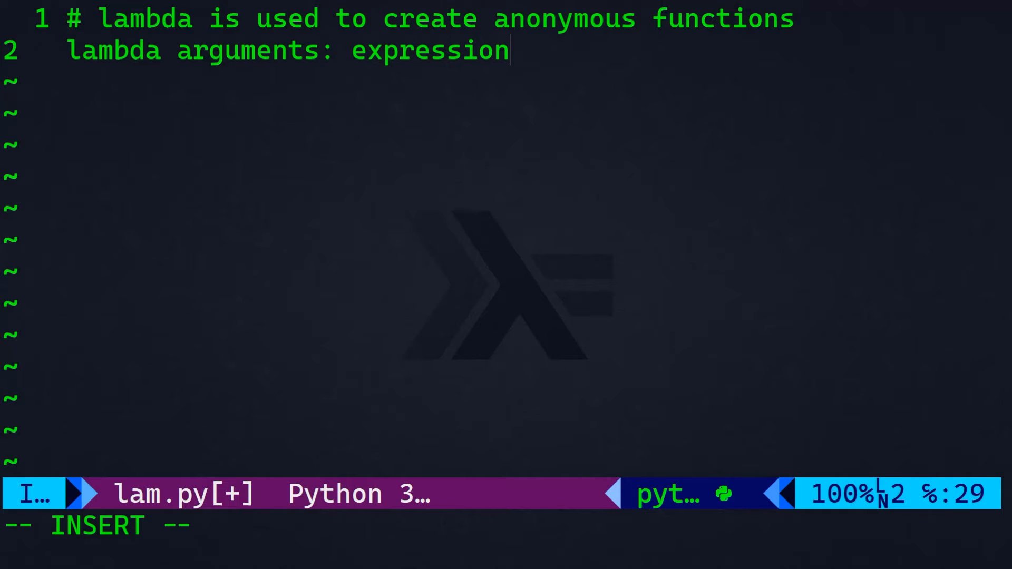
{"action": "key", "text": "Enter"}
{"action": "type", "text": "de"}
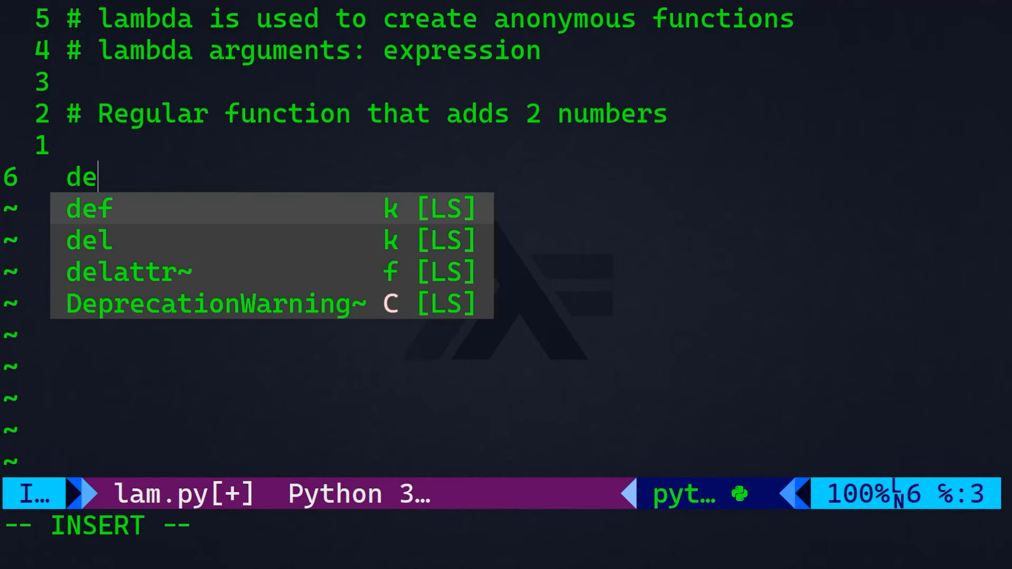
{"action": "type", "text": "f add"}
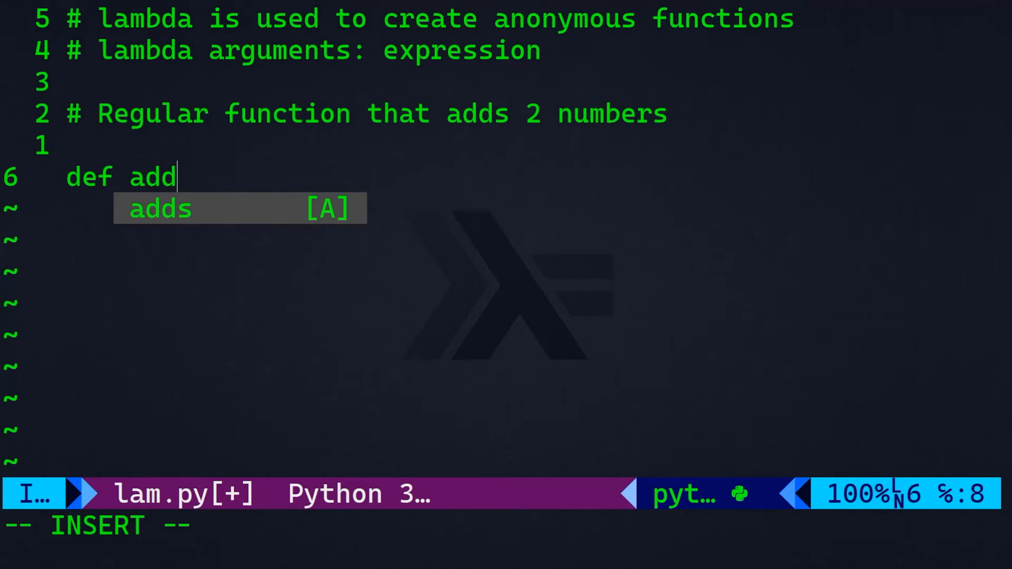
{"action": "type", "text": "(x,y):"}
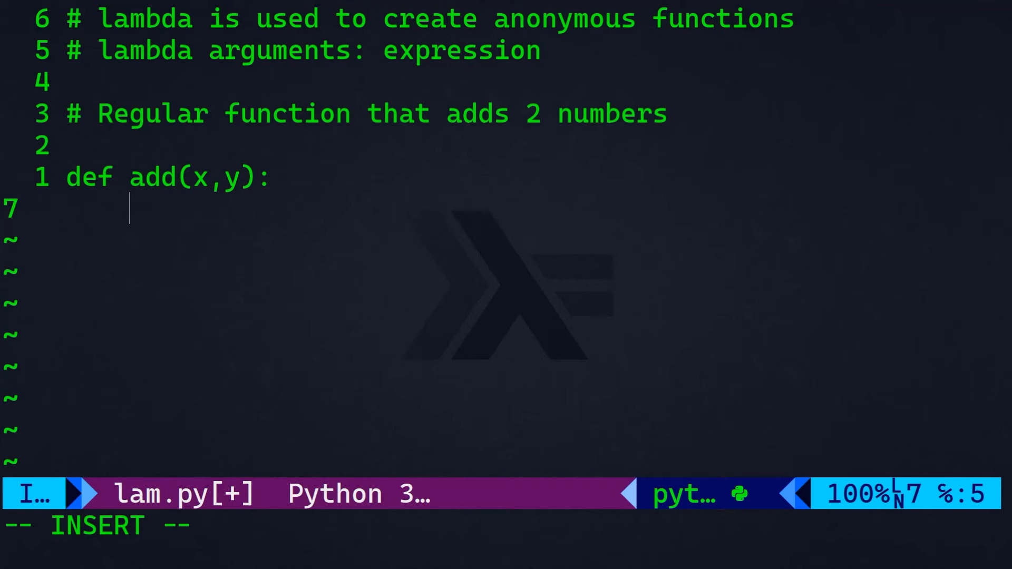
{"action": "type", "text": "return x + y"}
{"action": "type", "text": "# Equivalent lambda function"}
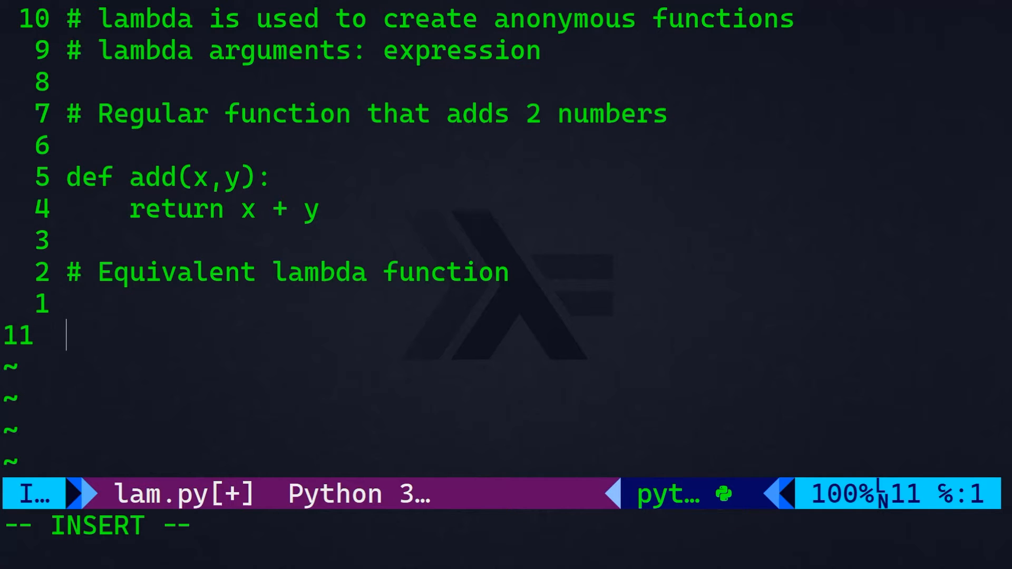
- Add the equivalent add_lambda = lambda x, y : x + y
{"action": "type", "text": "add_"}
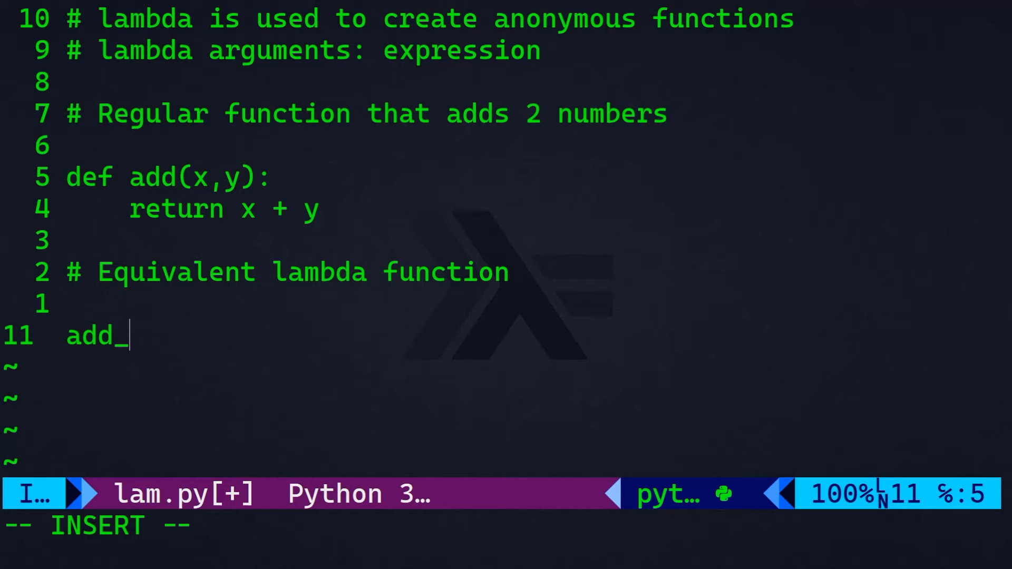
{"action": "type", "text": "lambda ="}
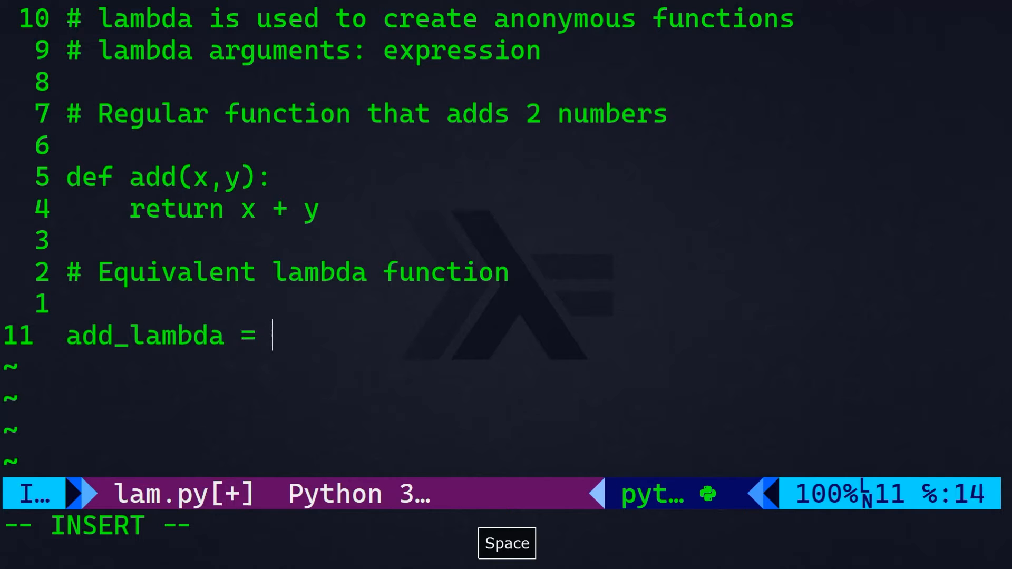
{"action": "type", "text": "la"}
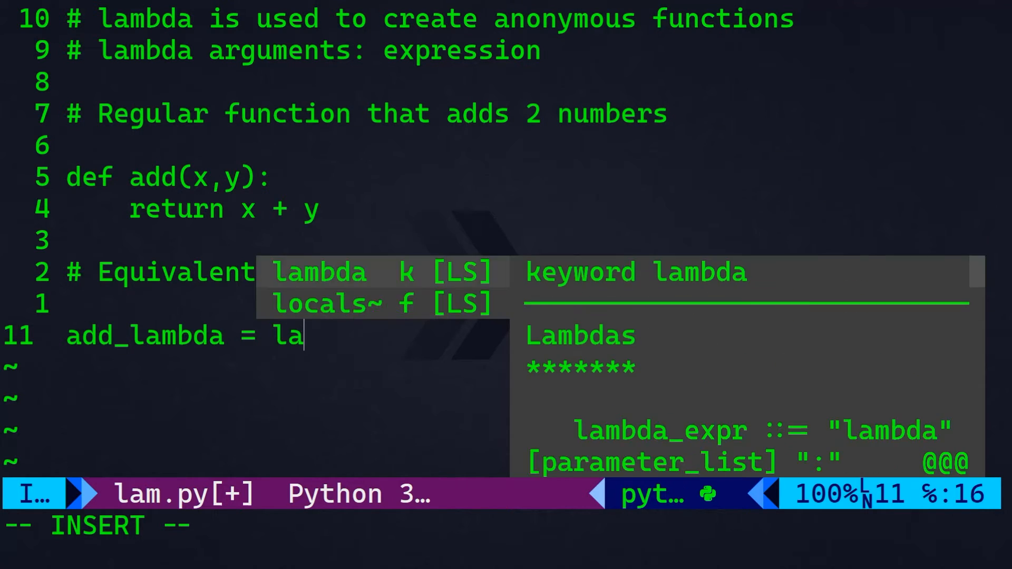
{"action": "type", "text": "mbda x, y : x + y"}
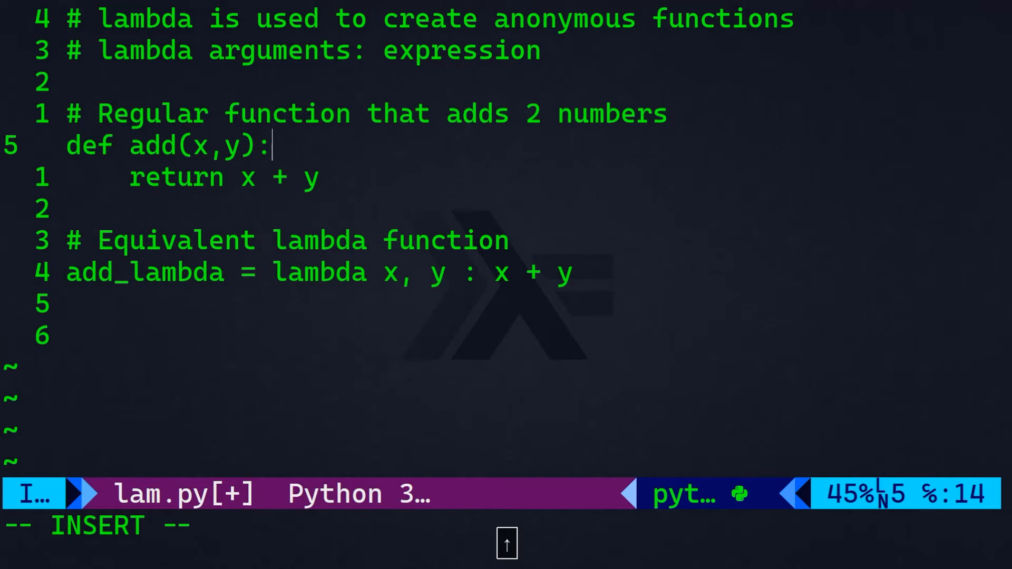
- Walk the cursor over add's parameters, return expression and add_lambda to compare them
{"action": "key", "text": "Left"}
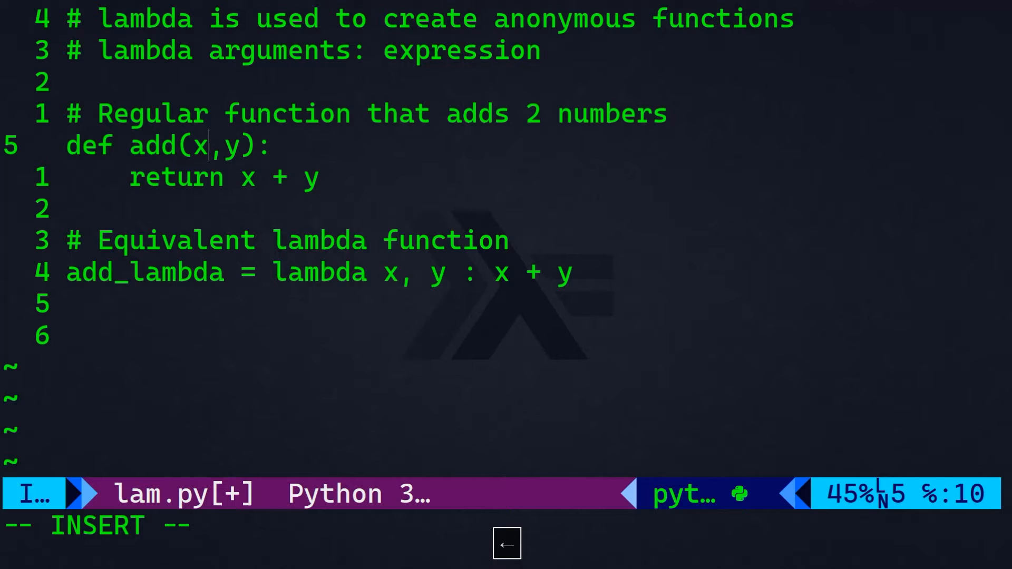
{"action": "key", "text": "Down"}
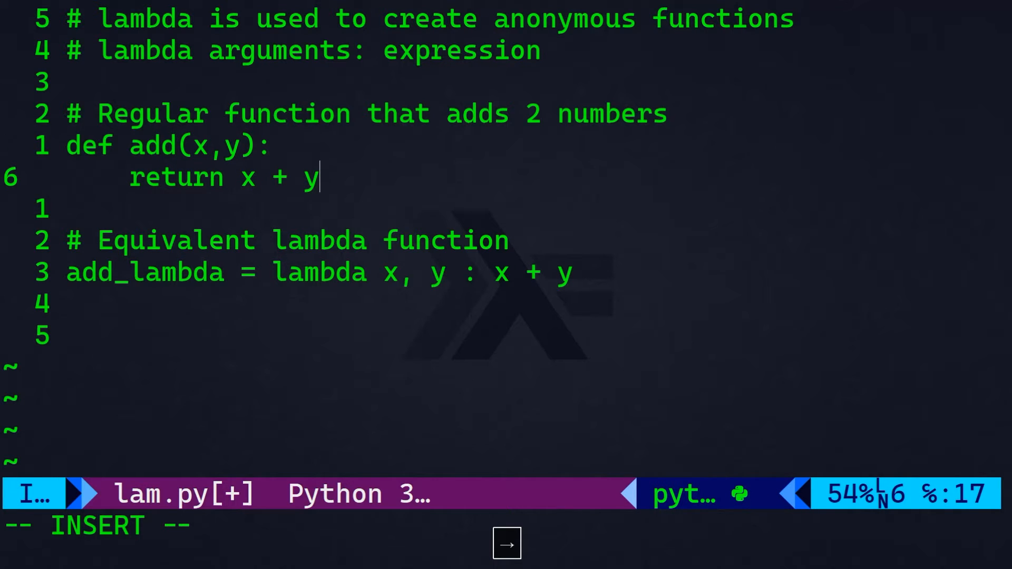
{"action": "key", "text": "Left"}
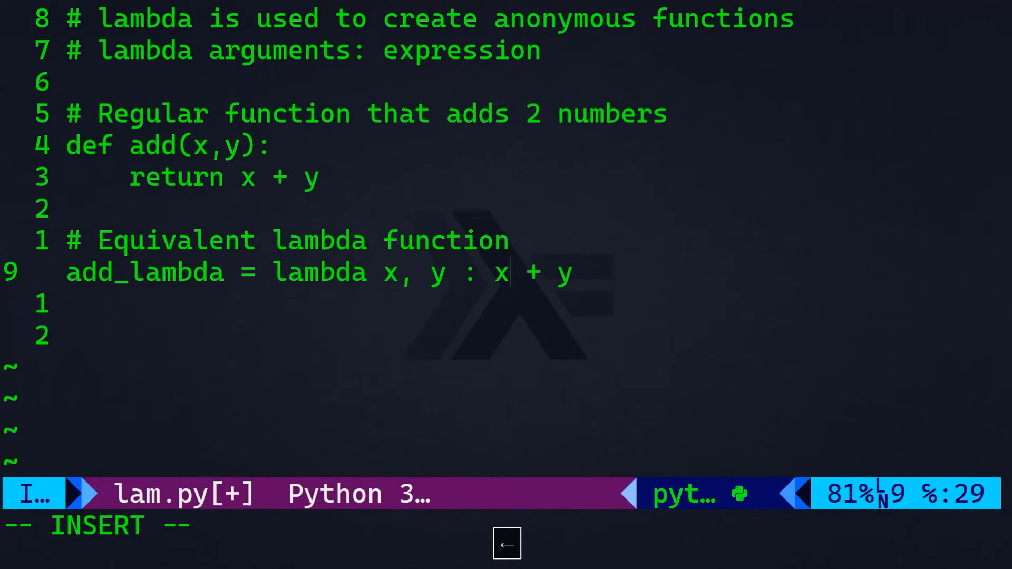
{"action": "key", "text": "Left"}
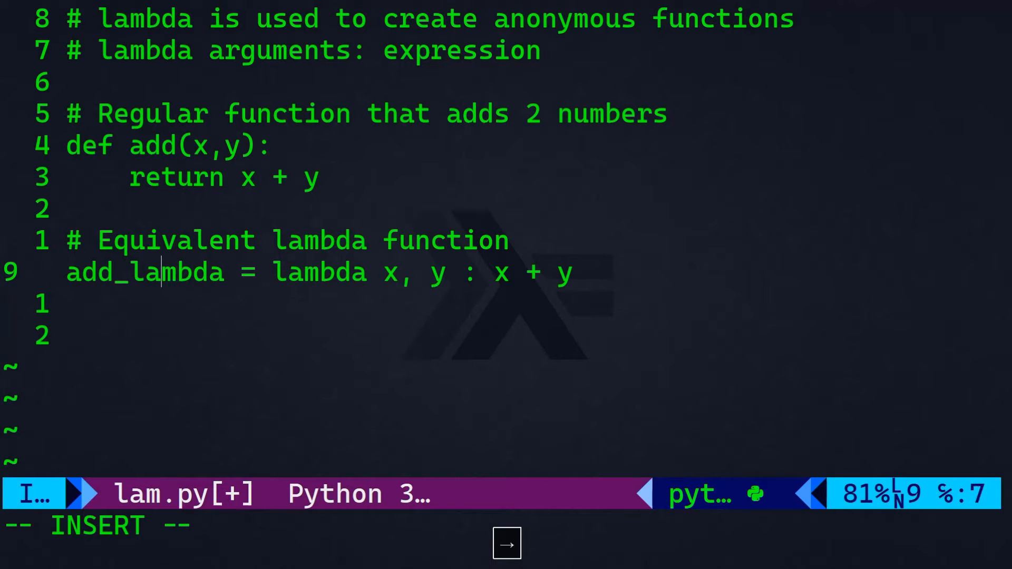
{"action": "key", "text": "right"}
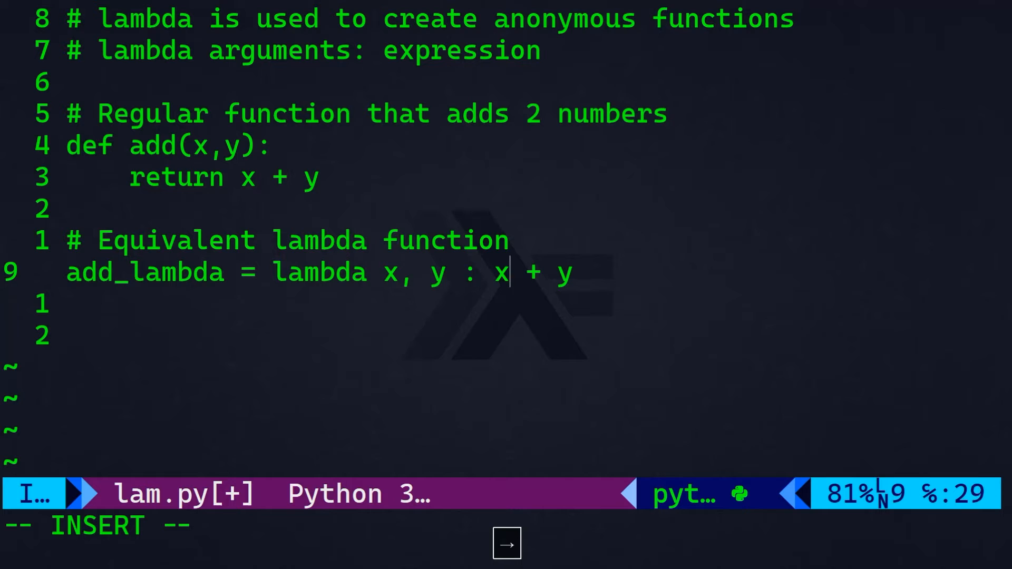
{"action": "key", "text": "Right"}
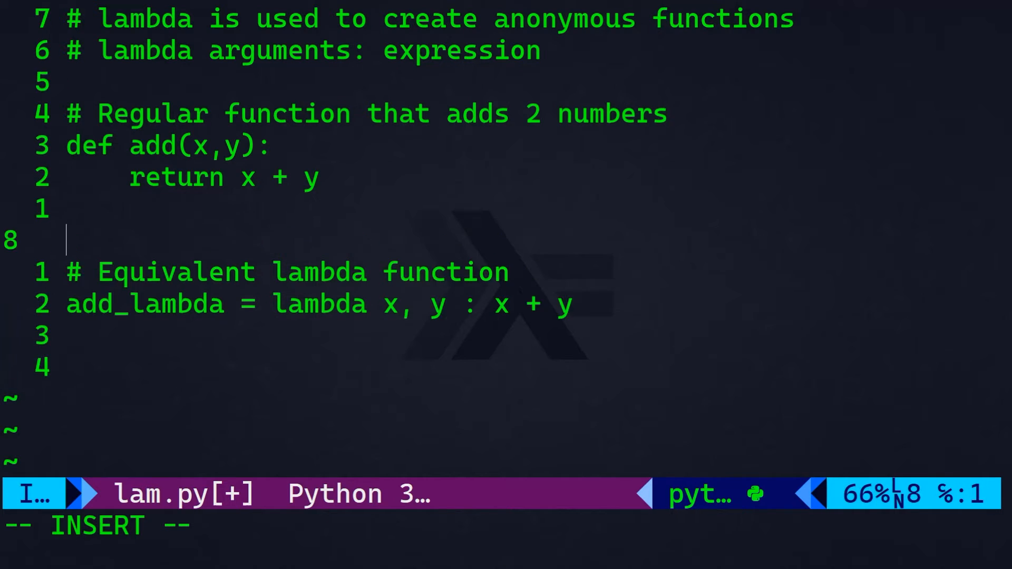
- Define def square(x): return x * x after add
{"action": "type", "text": "def"}
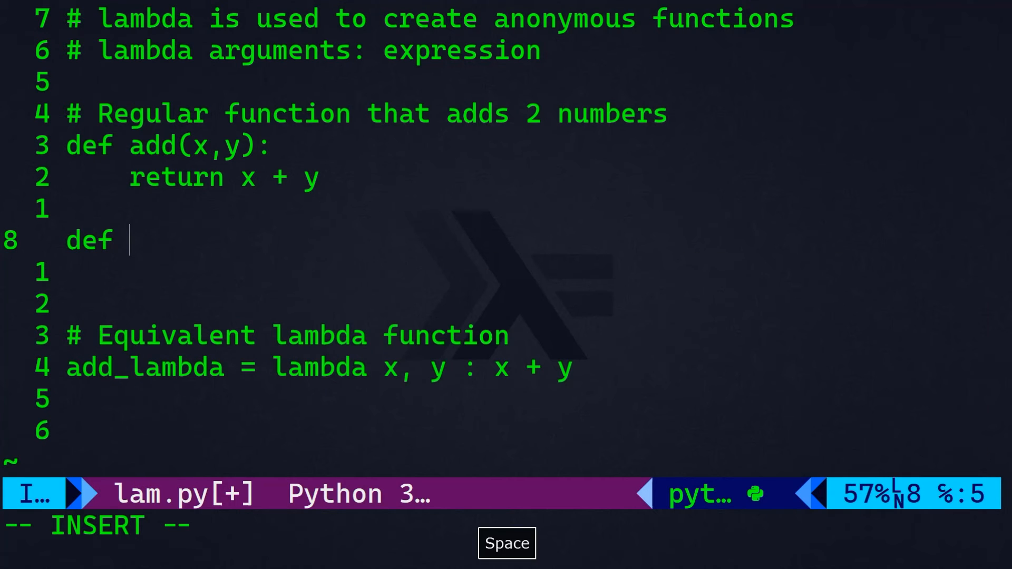
{"action": "type", "text": "square"}
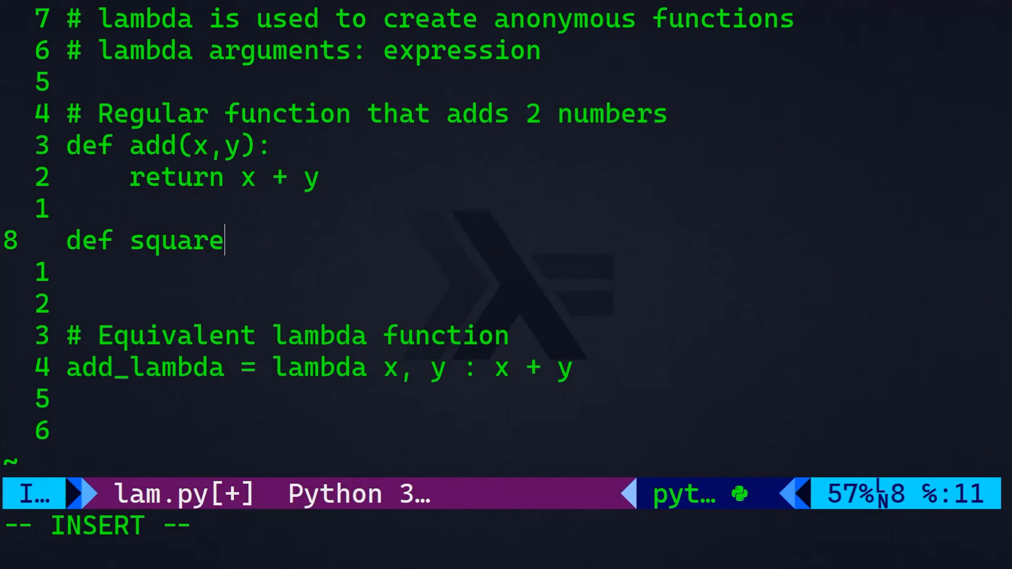
{"action": "type", "text": "(x"}
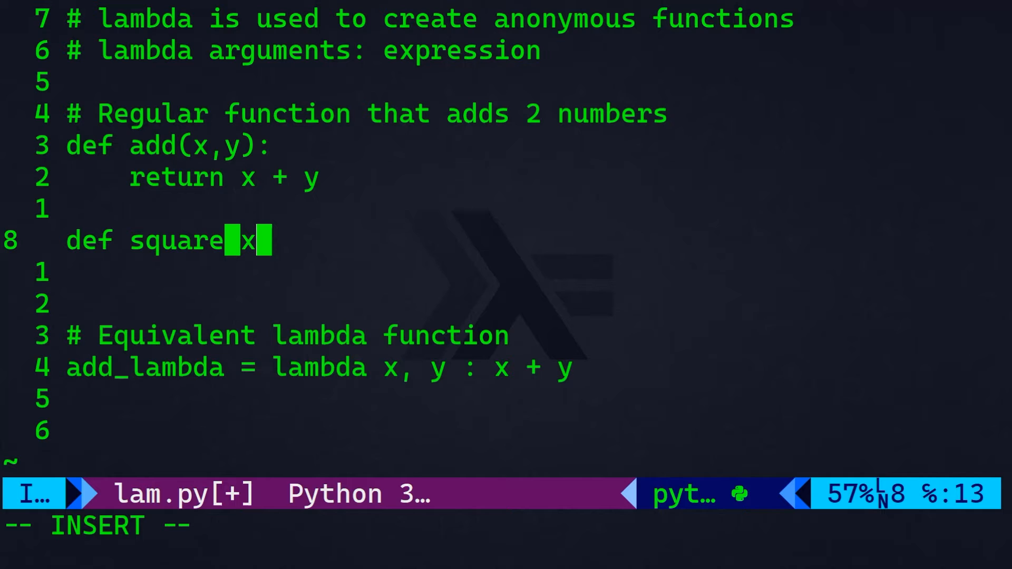
{"action": "type", "text": "():"}
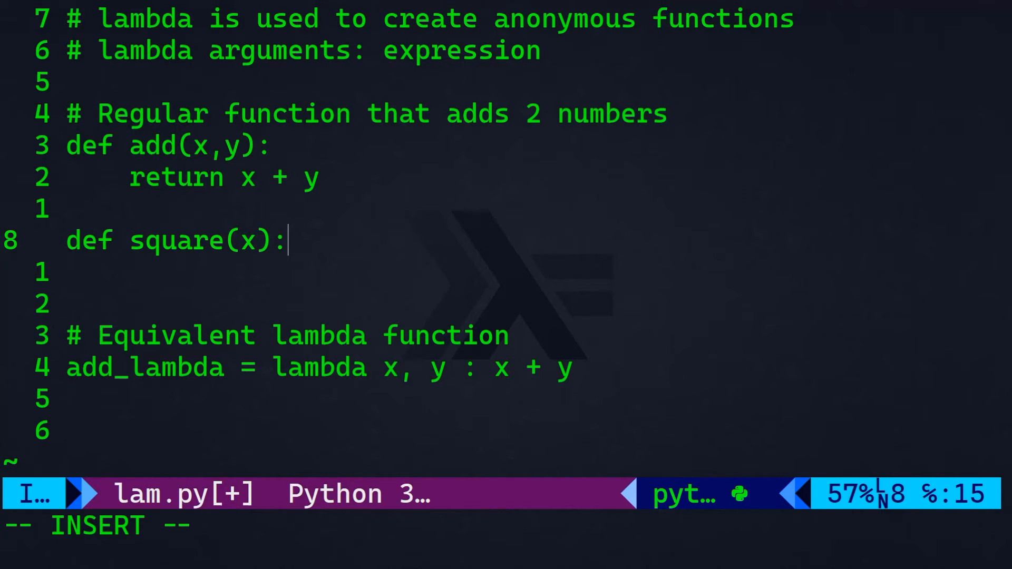
{"action": "type", "text": "return"}
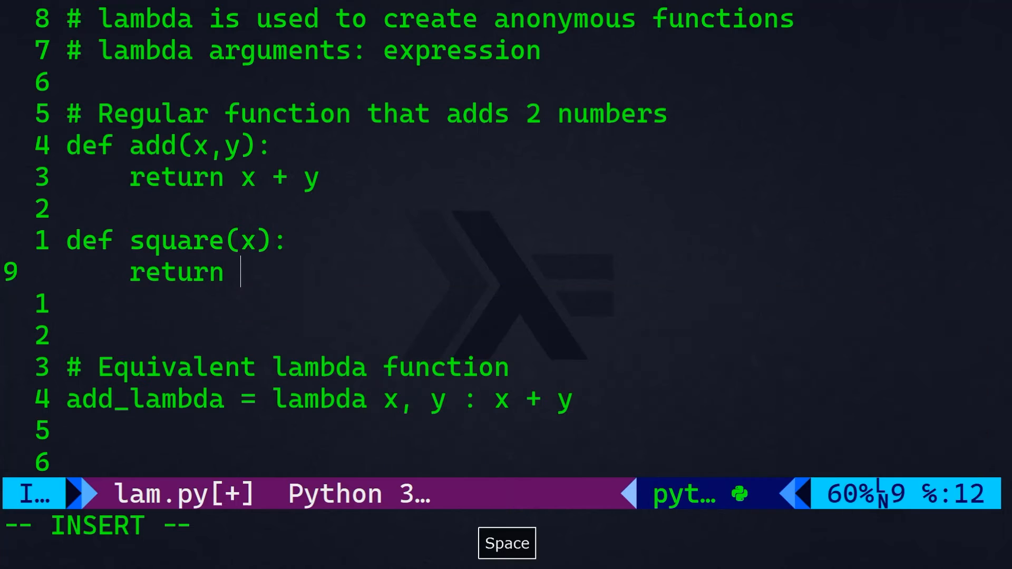
{"action": "type", "text": "x * x"}
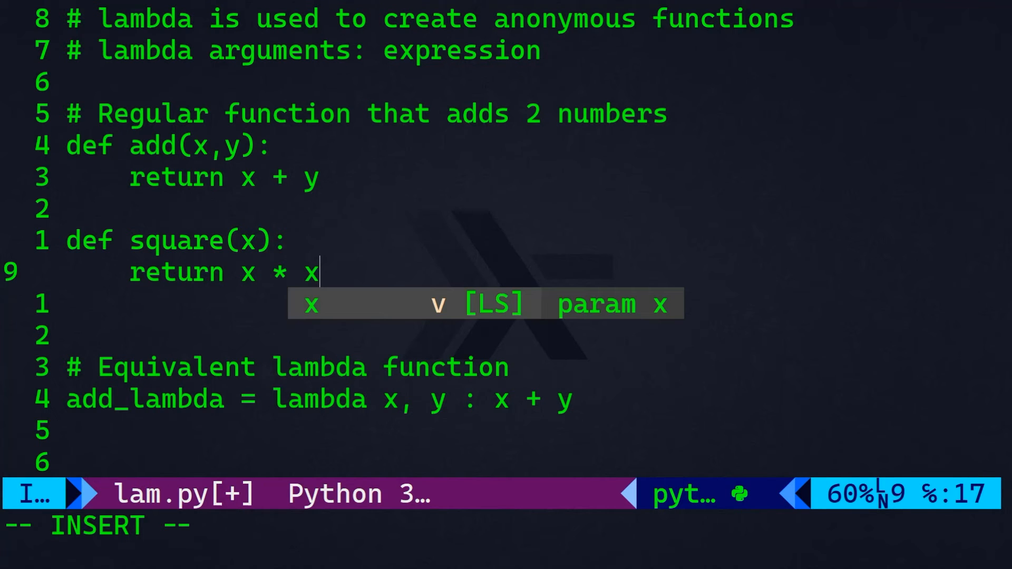
- Add square_lambda = lambda x : x * x below add_lambda
{"action": "key", "text": "Return"}
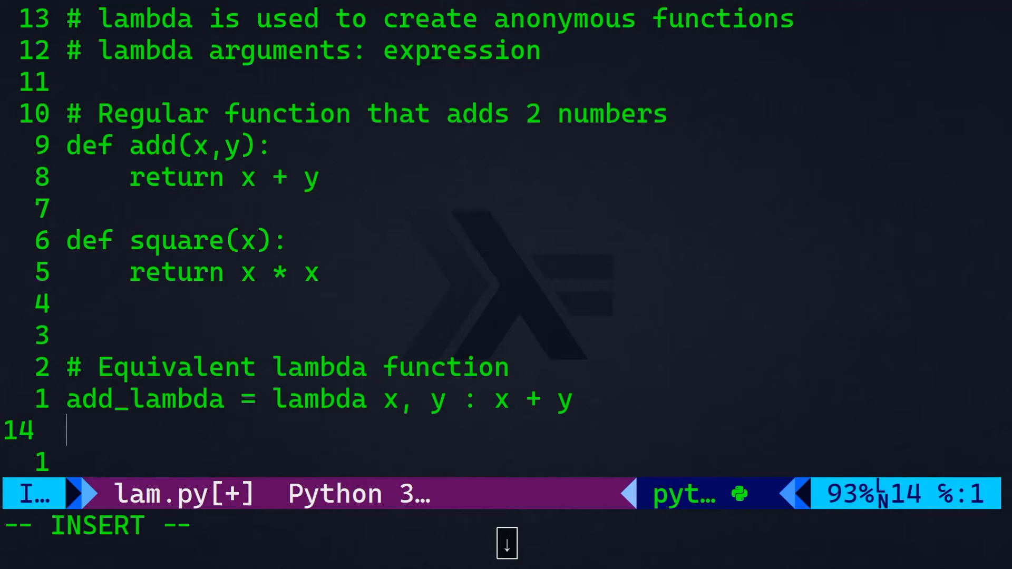
{"action": "type", "text": "square_"}
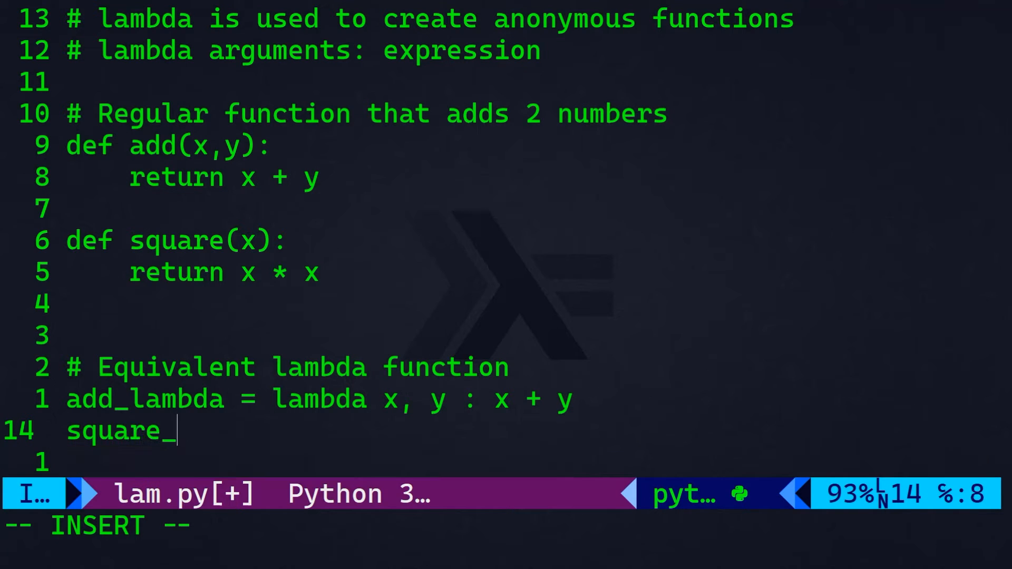
{"action": "type", "text": "lambda ="}
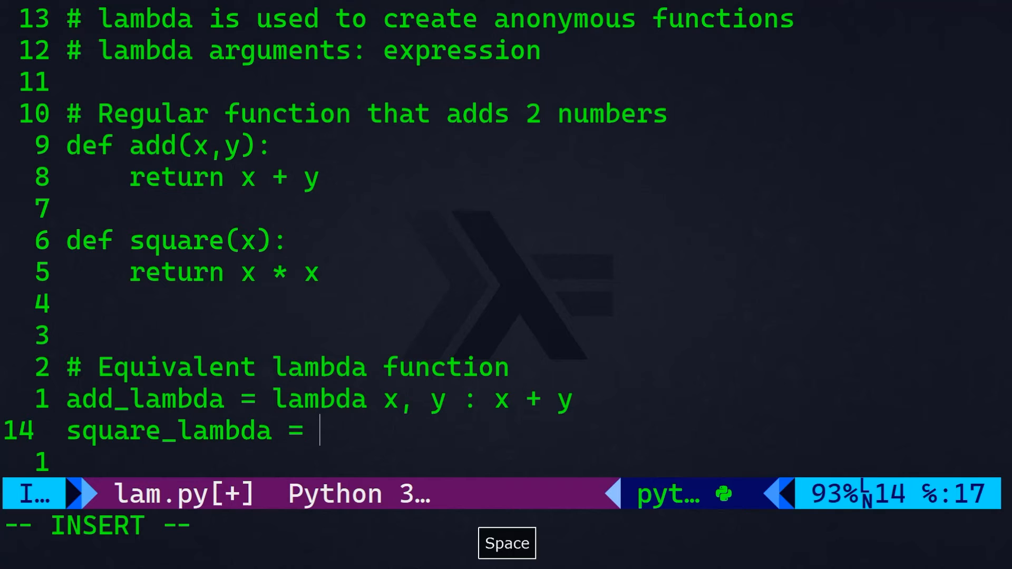
{"action": "type", "text": "lambda"}
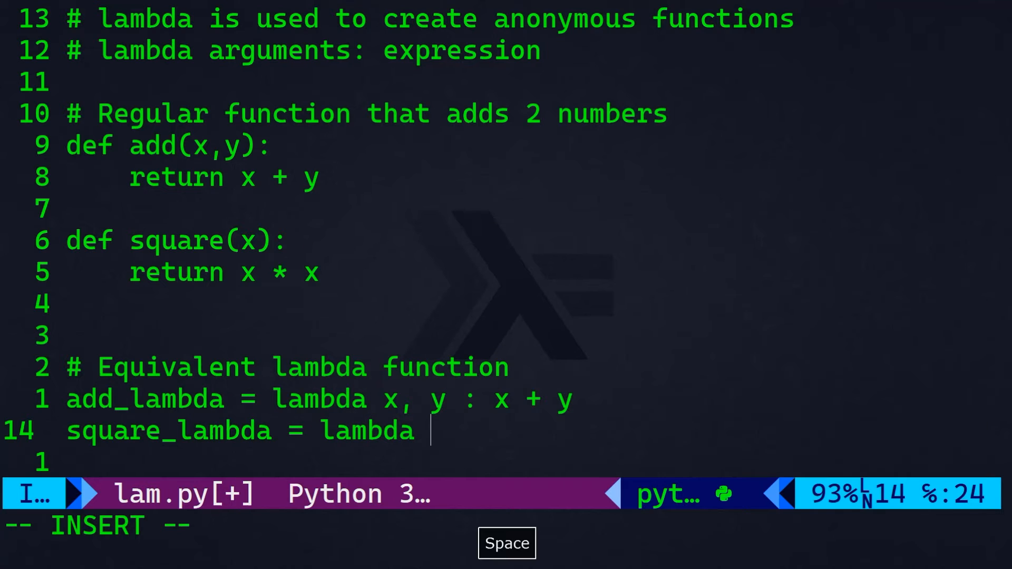
{"action": "type", "text": "x : x * x"}
{"action": "type", "text": "#"}
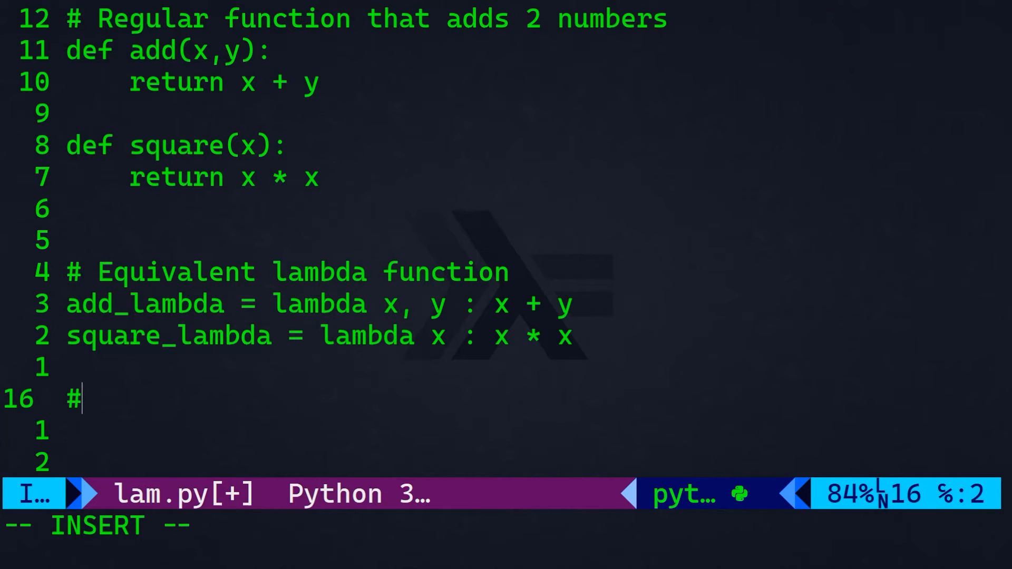
- Under a Results comment store result1 = add(2,3) and result2 = square(4)
{"action": "type", "text": "Results"}
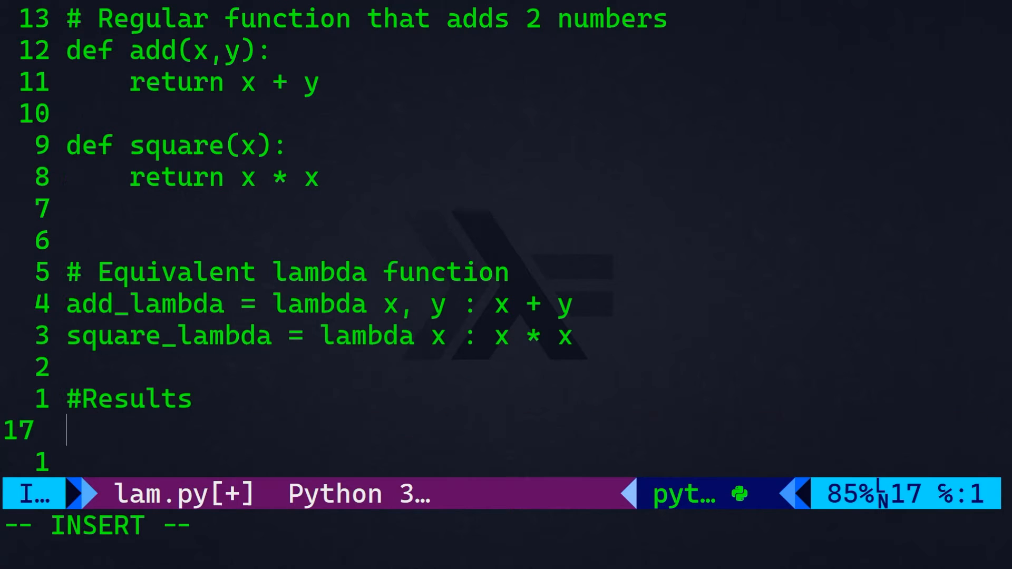
{"action": "type", "text": "result1 = add)"}
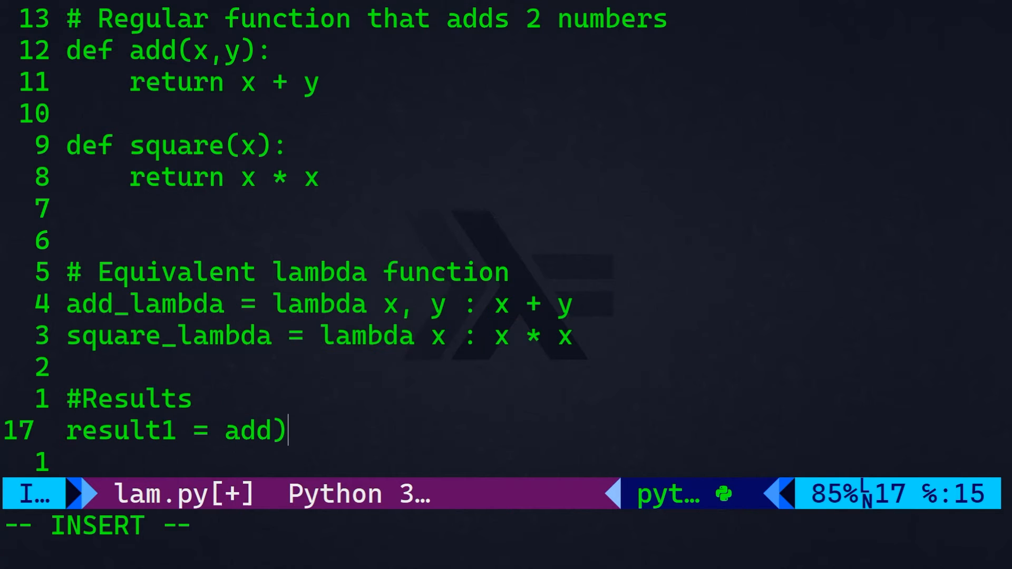
{"action": "key", "text": "BackSpace"}
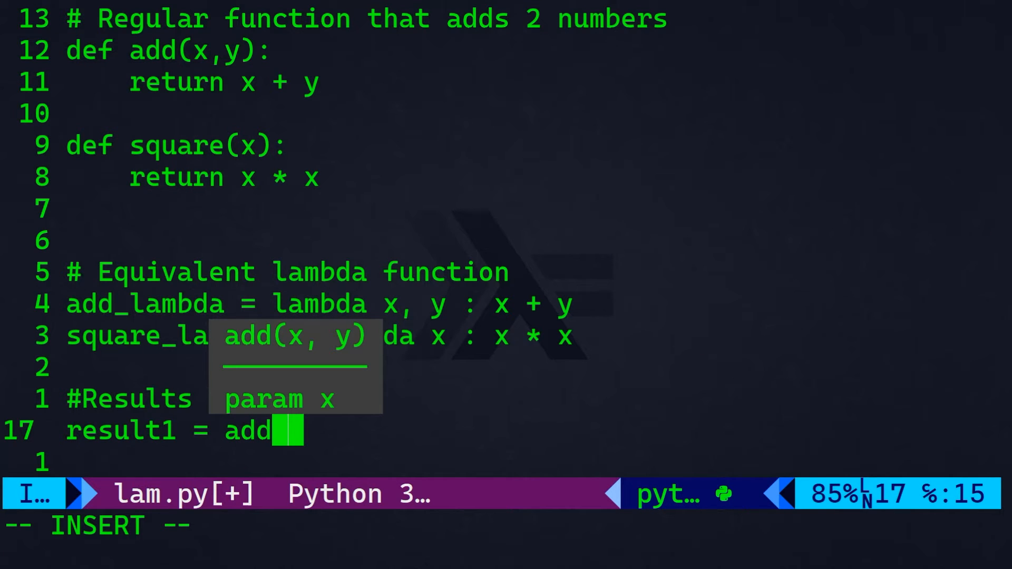
{"action": "type", "text": "2,3)"}
{"action": "left_click", "coordinate": [501, 463]}
{"action": "type", "text": "result2"}
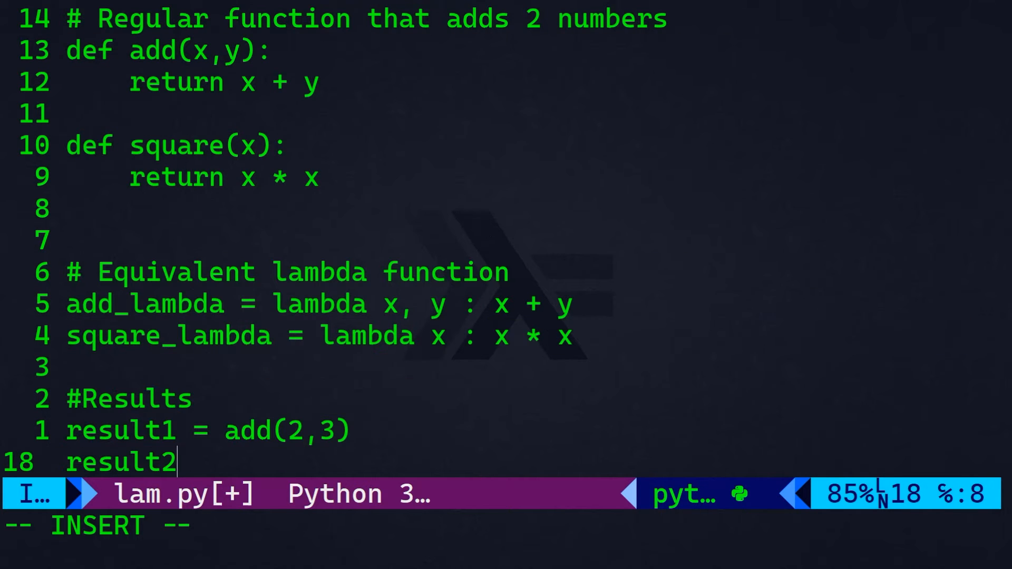
{"action": "type", "text": "= square(4"}
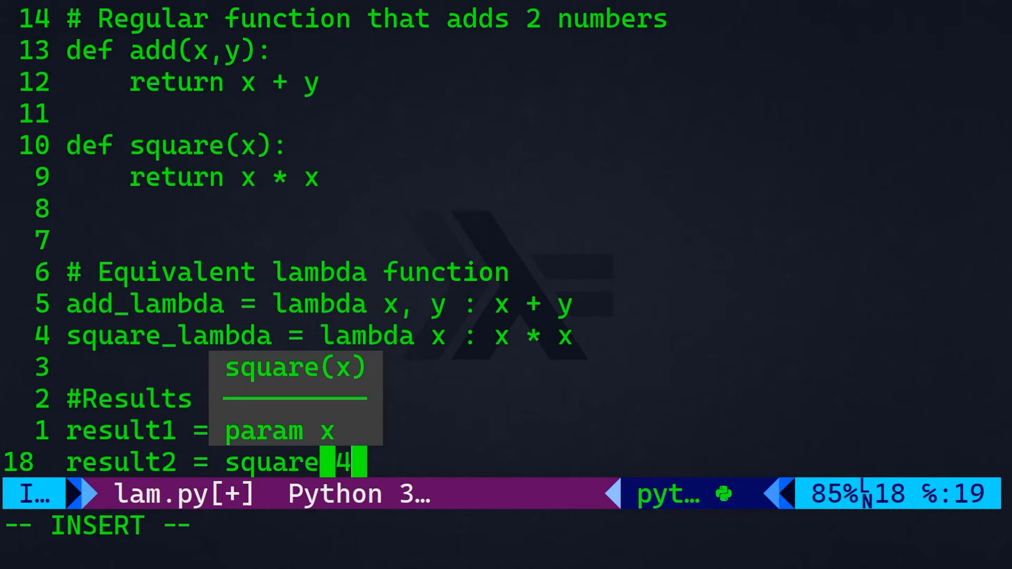
{"action": "type", "text": "result3 ="}
{"action": "type", "text": "reg_"}
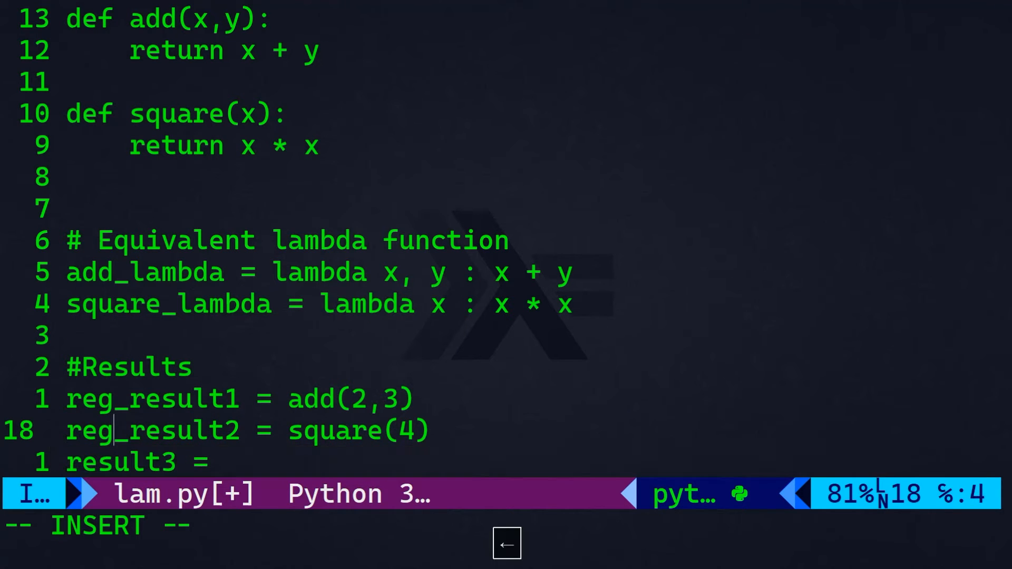
- Store lambda results calling add_lambda(5,6) and square_lambda in lambda_result lines
{"action": "key", "text": "ctrl+e"}
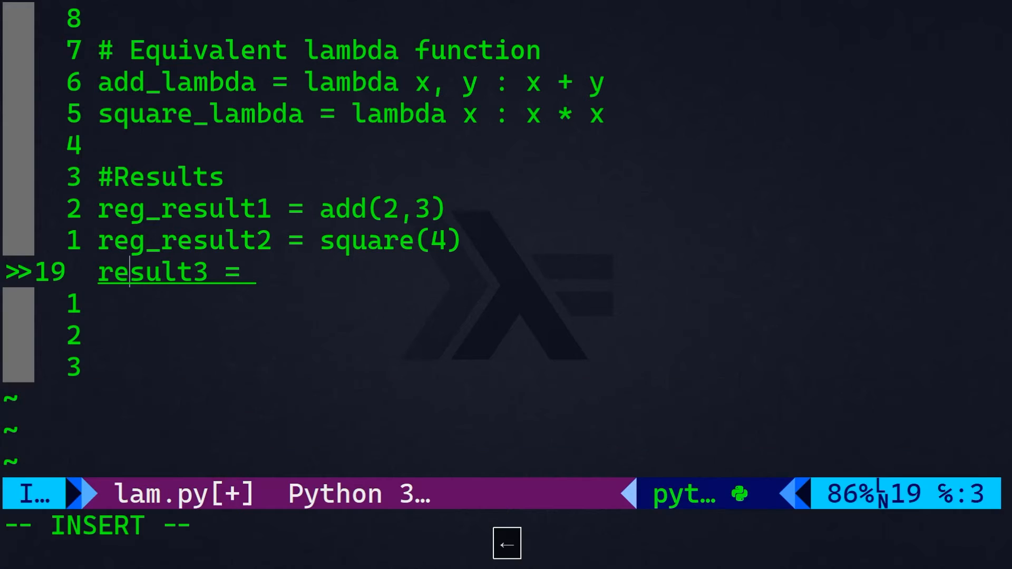
{"action": "type", "text": "lambda_"}
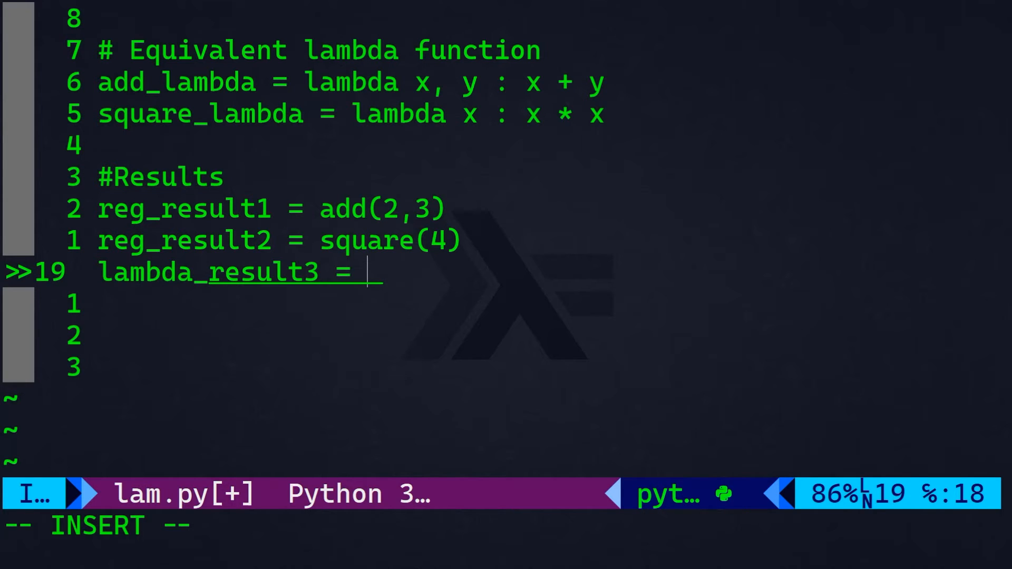
{"action": "type", "text": "add_lambda"}
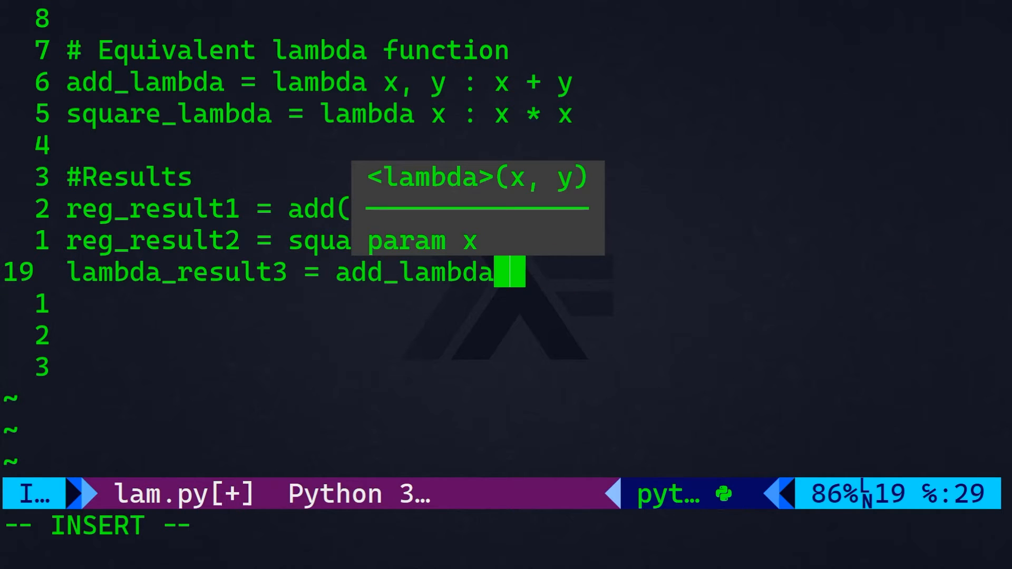
{"action": "type", "text": "(5,6)"}
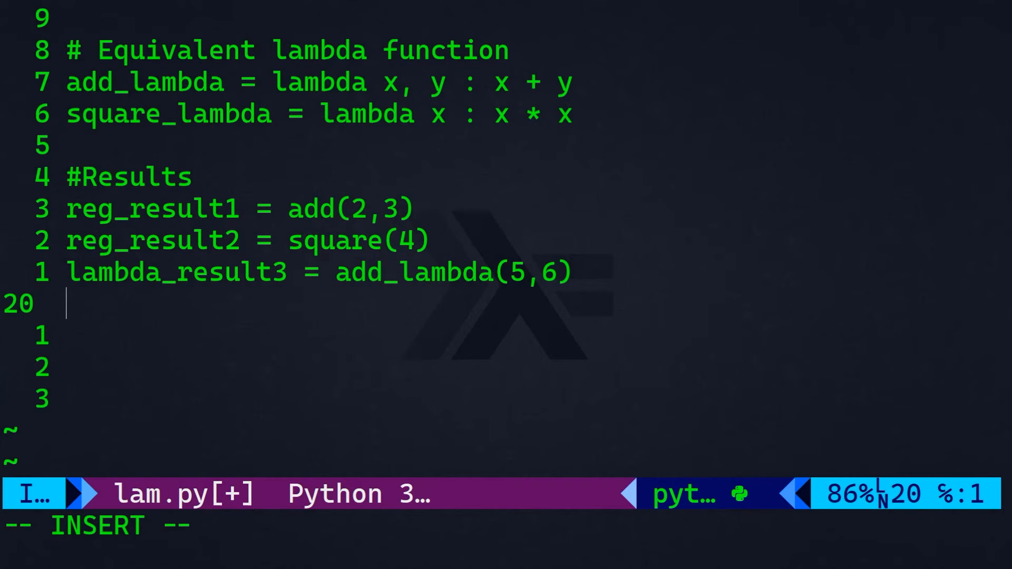
{"action": "type", "text": "lambda_result4 ="}
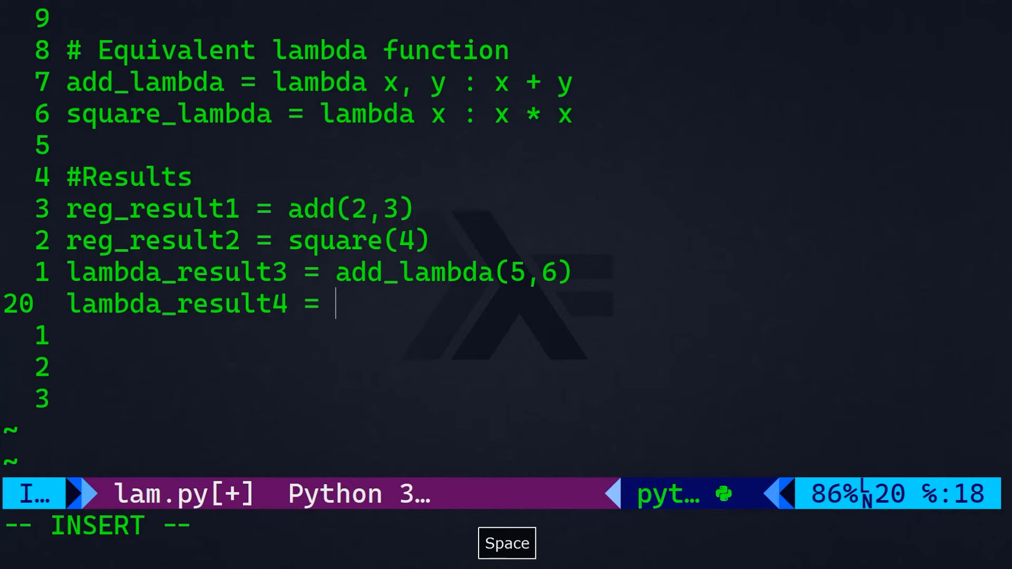
{"action": "type", "text": "s"}
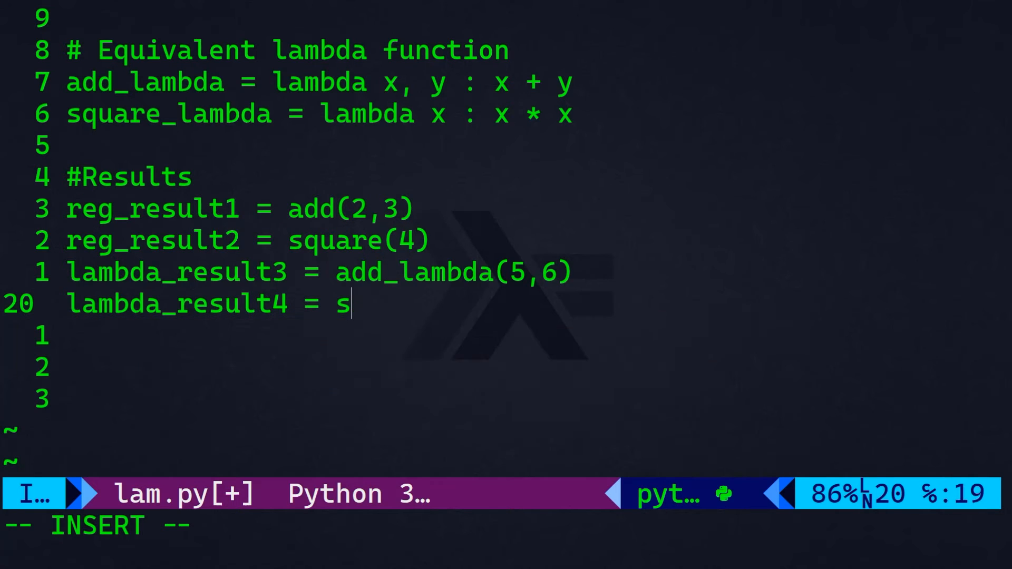
{"action": "type", "text": "quare_lambda(8"}
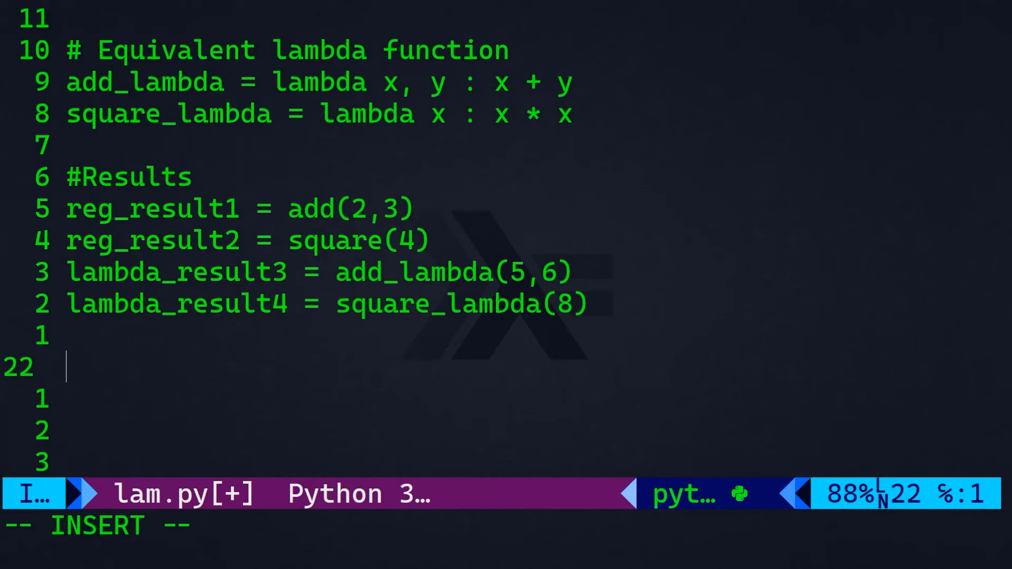
- Leave insert mode and save-and-quit lam.py with :wq
{"action": "key", "text": "Escape"}
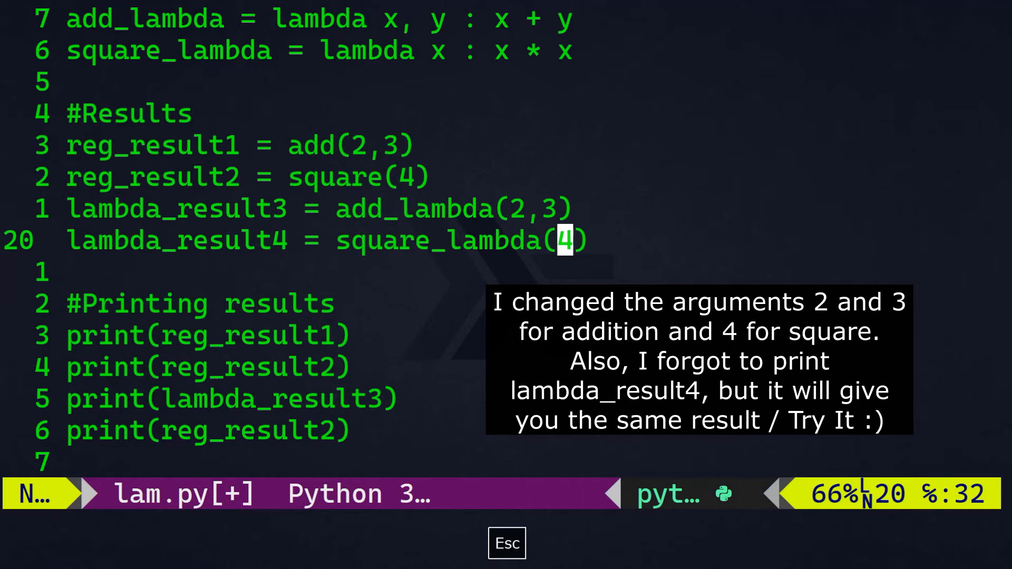
{"action": "type", "text": ":wq"}
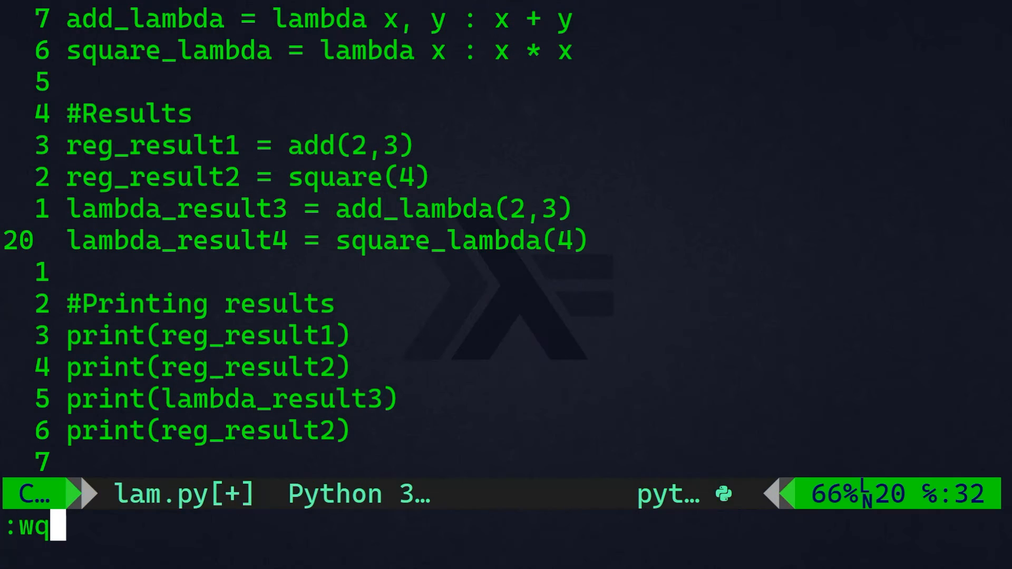
- Exit Vim and run python lam.py to show the regular and lambda results
{"action": "key", "text": "Return"}
{"action": "type", "text": "python"}
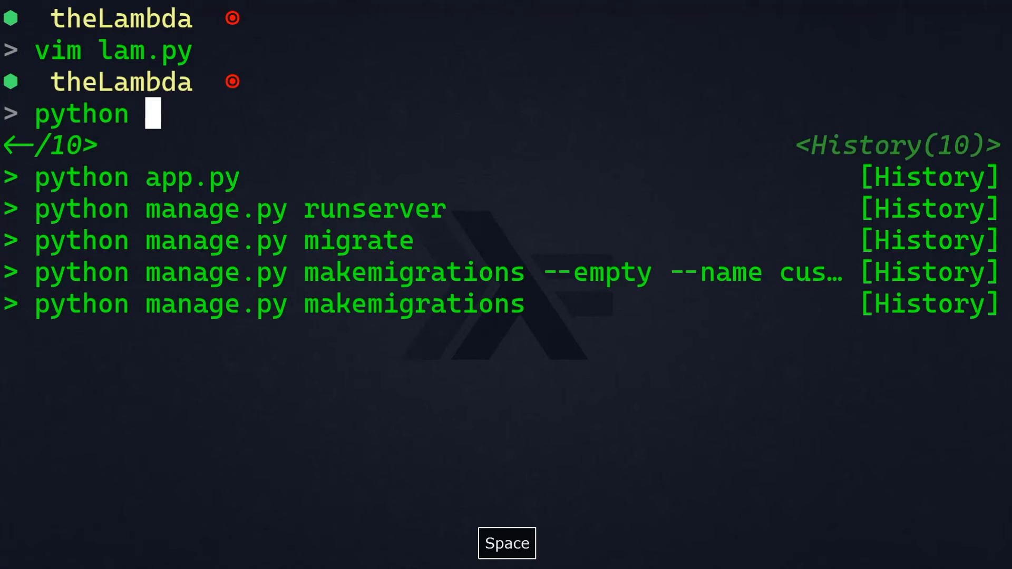
{"action": "key", "text": "Return"}
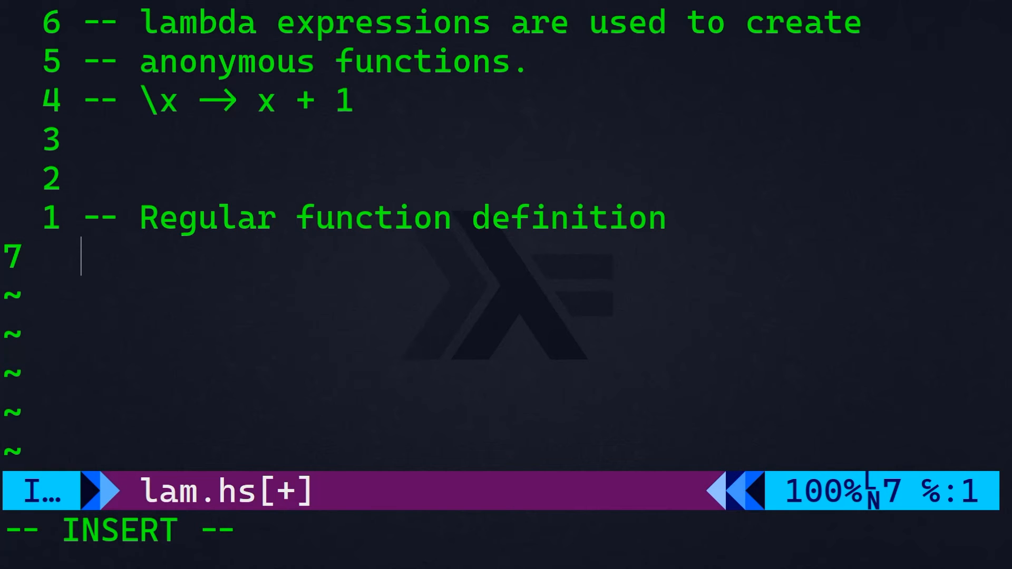
- Write add :: Int -> Int -> Int with add x y = x + y
{"action": "type", "text": "add :"}
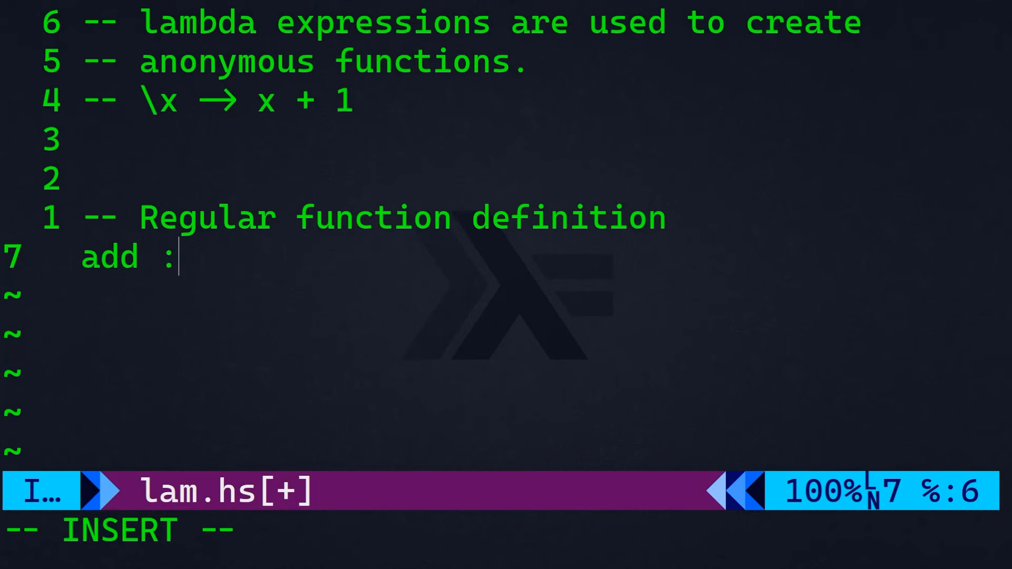
{"action": "type", "text": ":"}
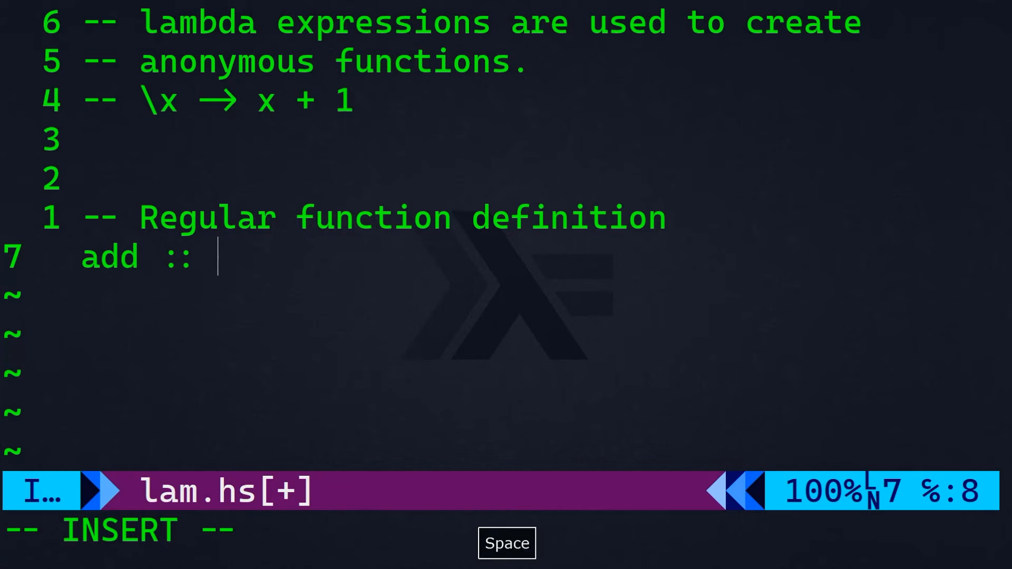
{"action": "type", "text": "Int -"}
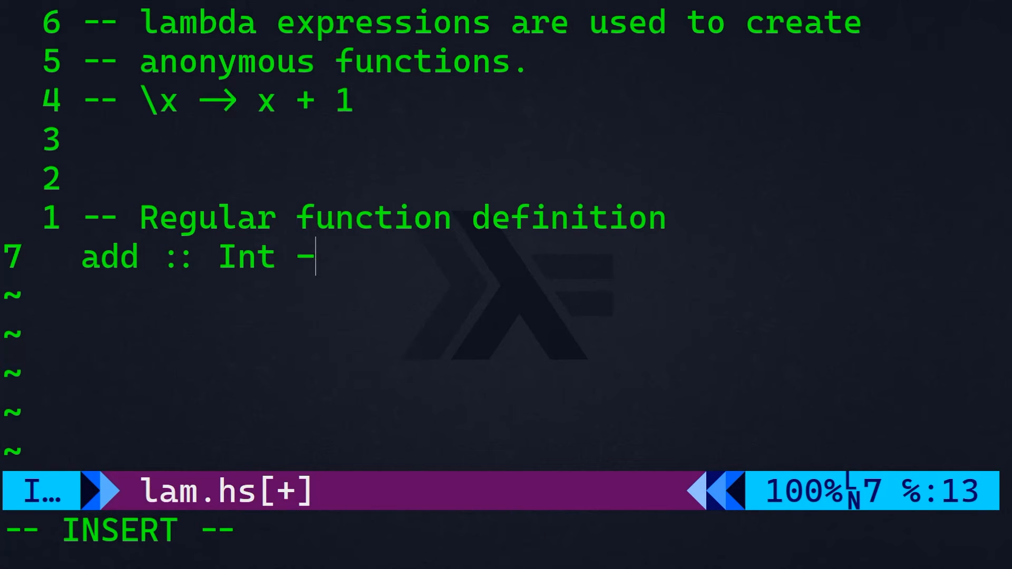
{"action": "type", "text": "> Int"}
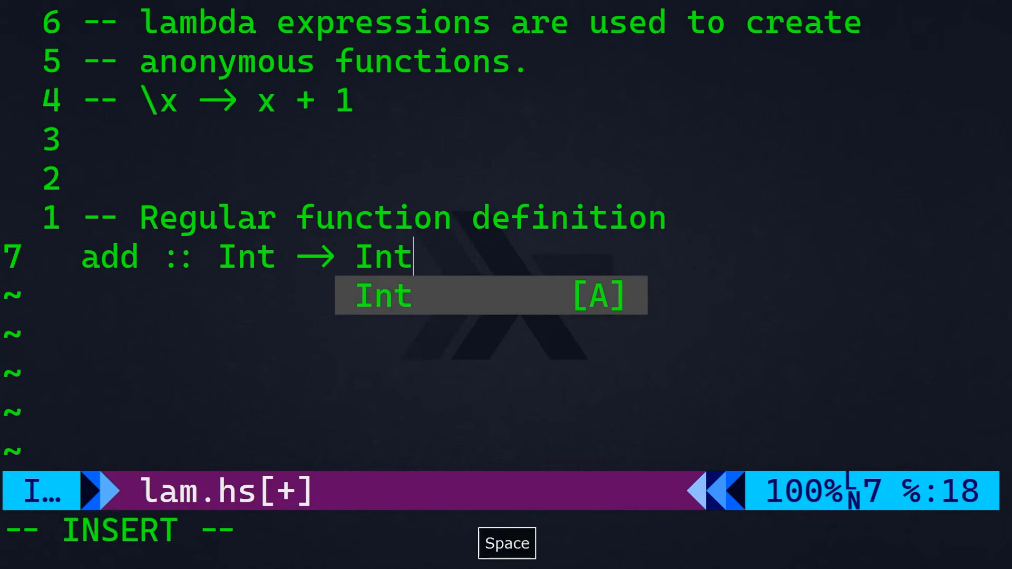
{"action": "type", "text": "→ Int"}
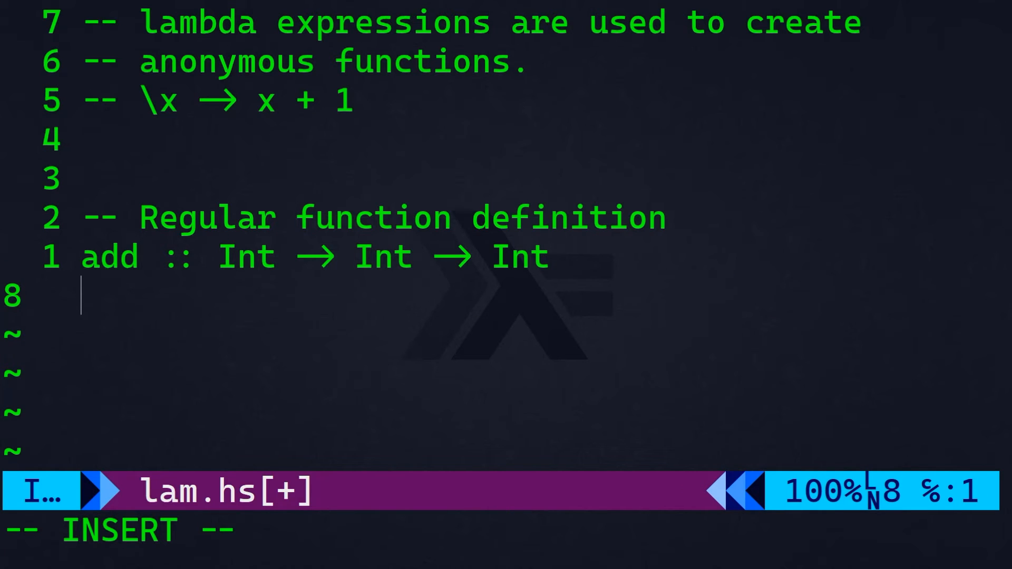
{"action": "type", "text": "add"}
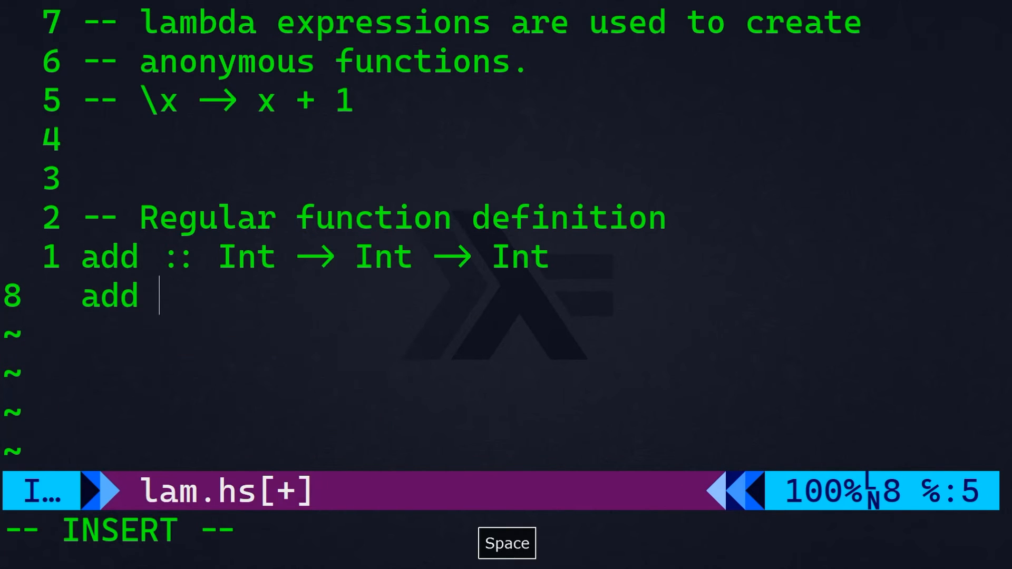
{"action": "type", "text": "x y"}
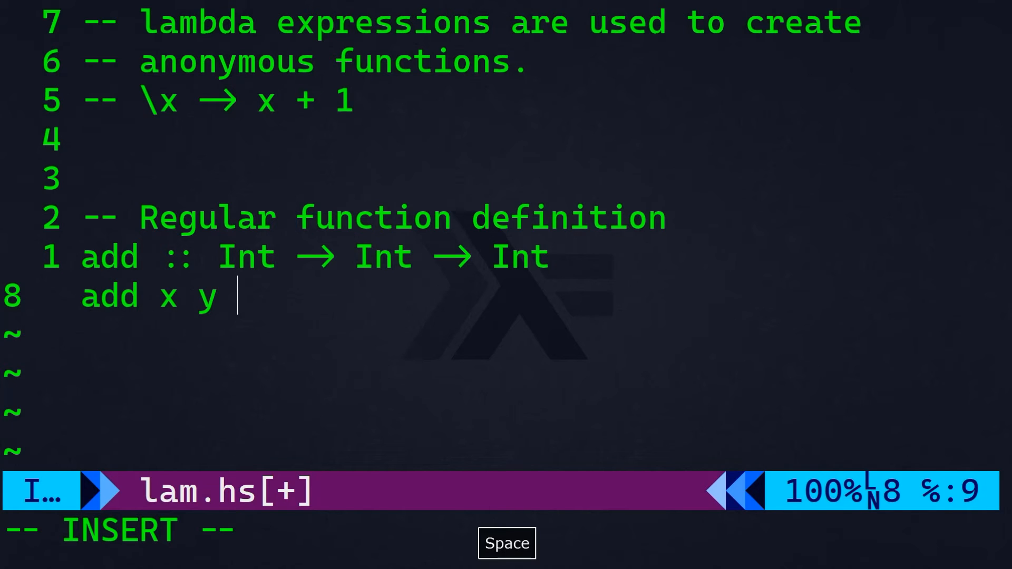
{"action": "type", "text": "= x + y"}
{"action": "type", "text": "-- Equivalent lambda function"}
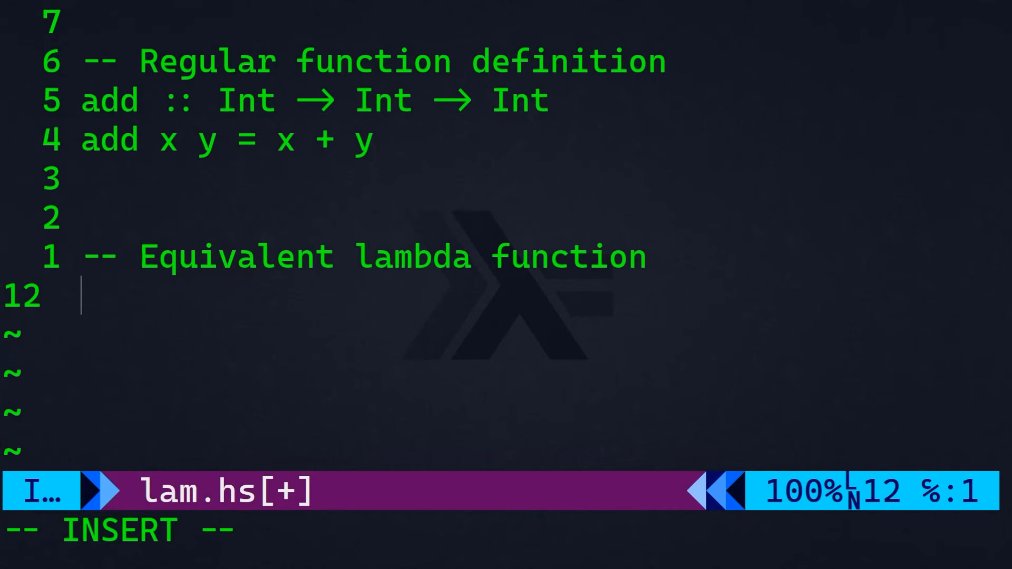
- Write addLambda :: Int -> Int -> Int as addLambda = \x y -> x + y
{"action": "type", "text": "addL"}
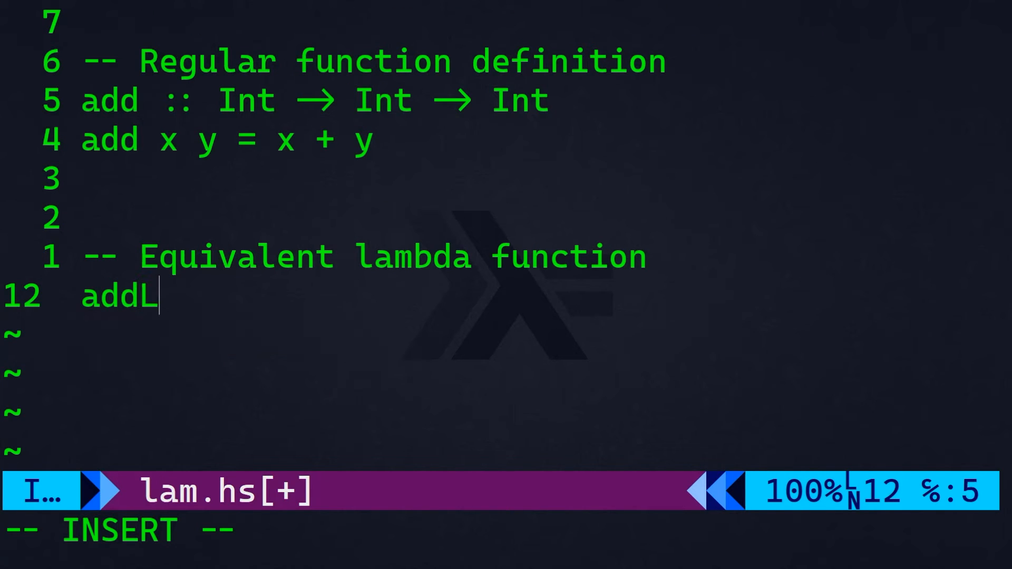
{"action": "type", "text": "ambda :: Int -> Int -> Int"}
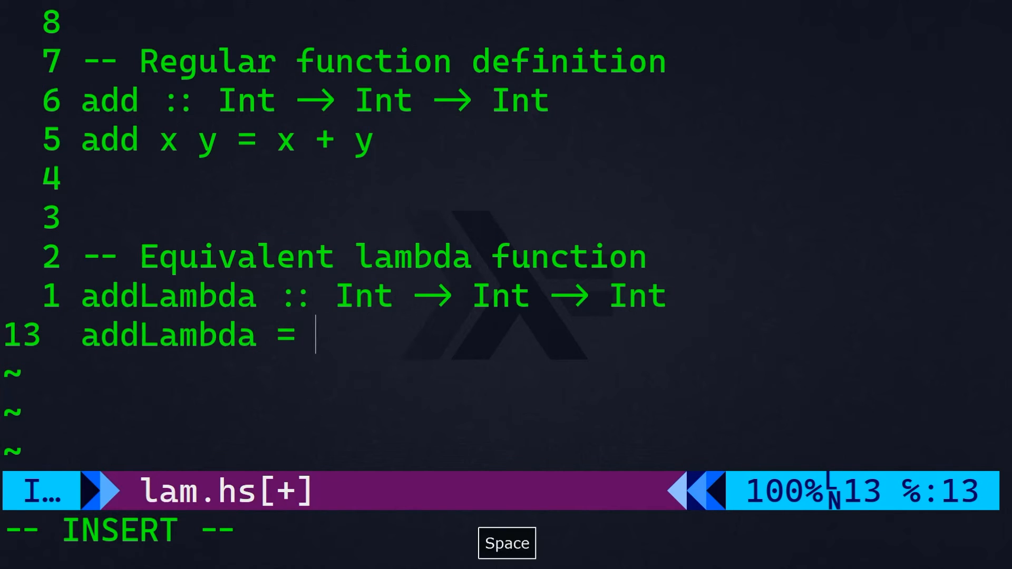
{"action": "type", "text": "\\x y → x + y"}
{"action": "type", "text": "-- Using both functions"}
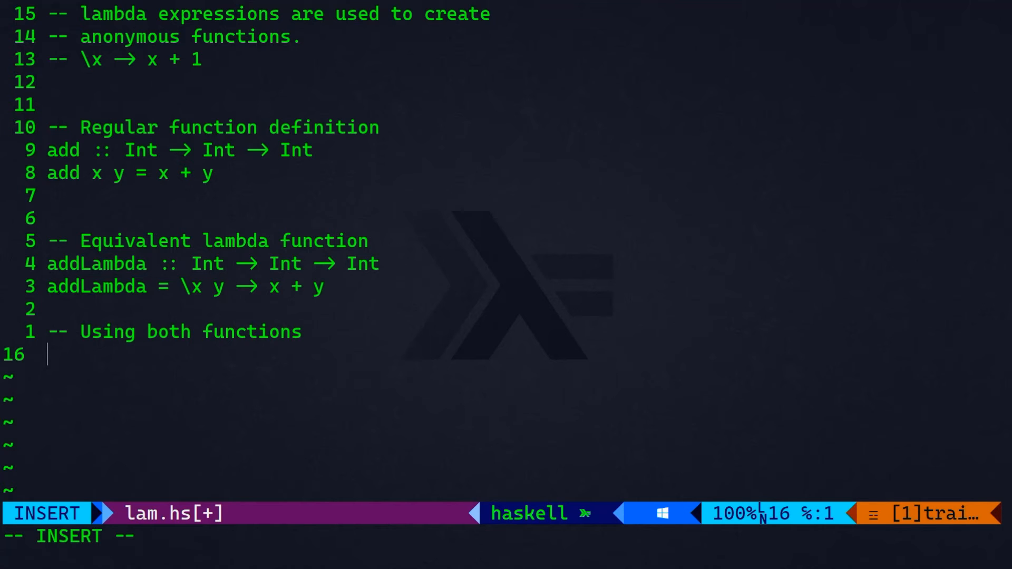
- Declare result1 :: Int and start main :: IO () with a do block
{"action": "type", "text": "result1 :: Int"}
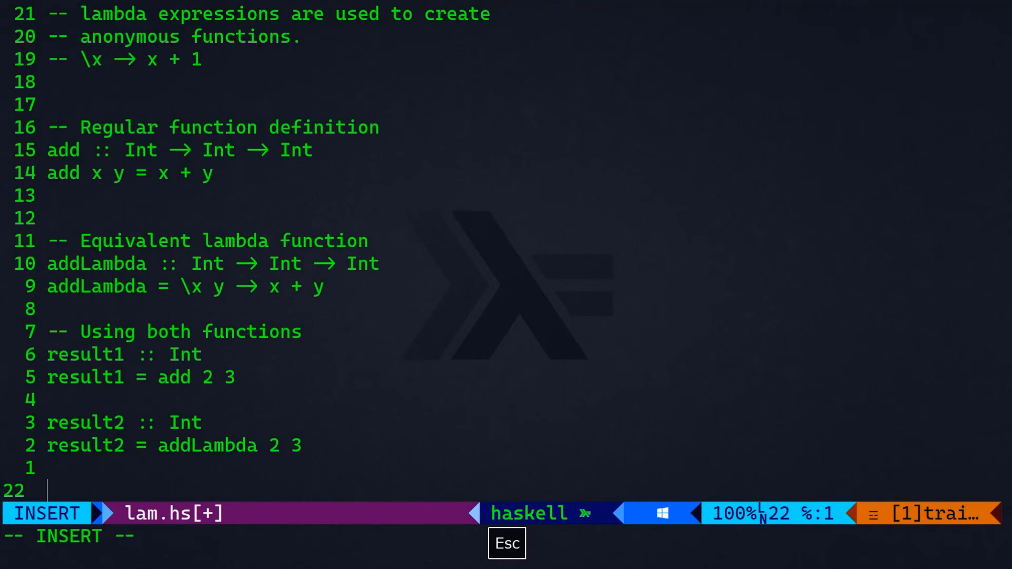
{"action": "key", "text": "Escape"}
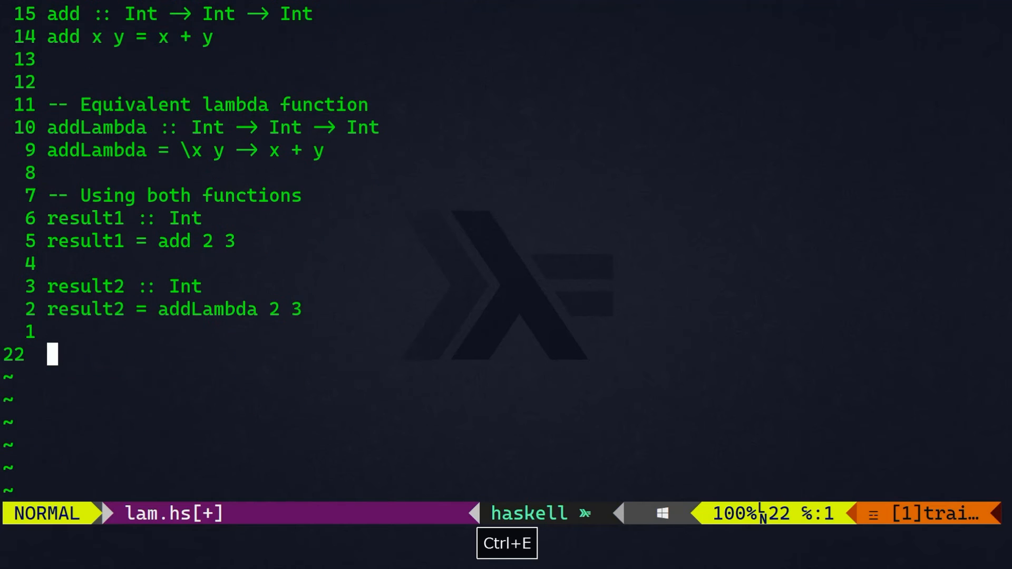
{"action": "type", "text": "main ::"}
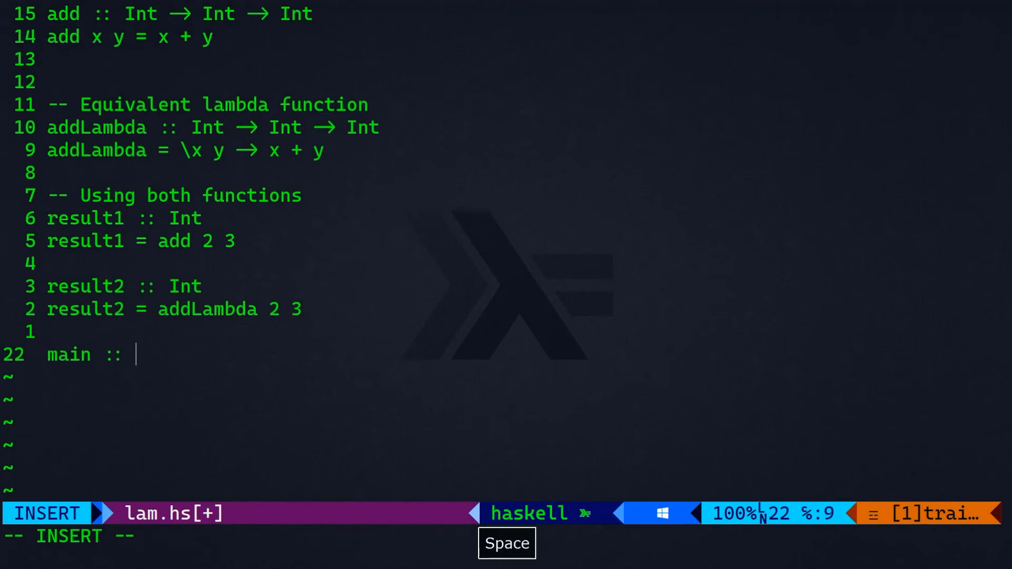
{"action": "type", "text": "IO ("}
{"action": "type", "text": "main ="}
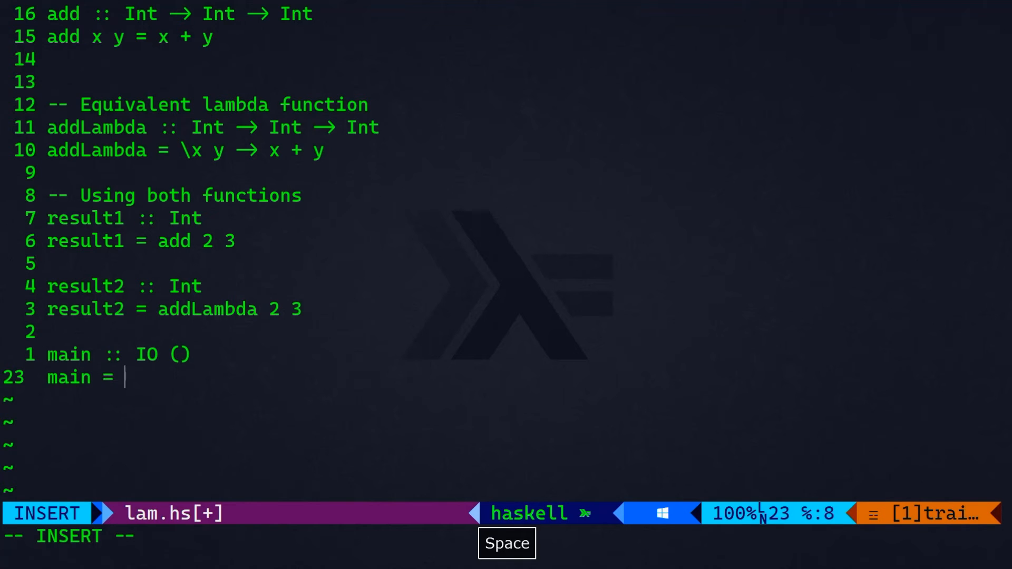
{"action": "type", "text": "do"}
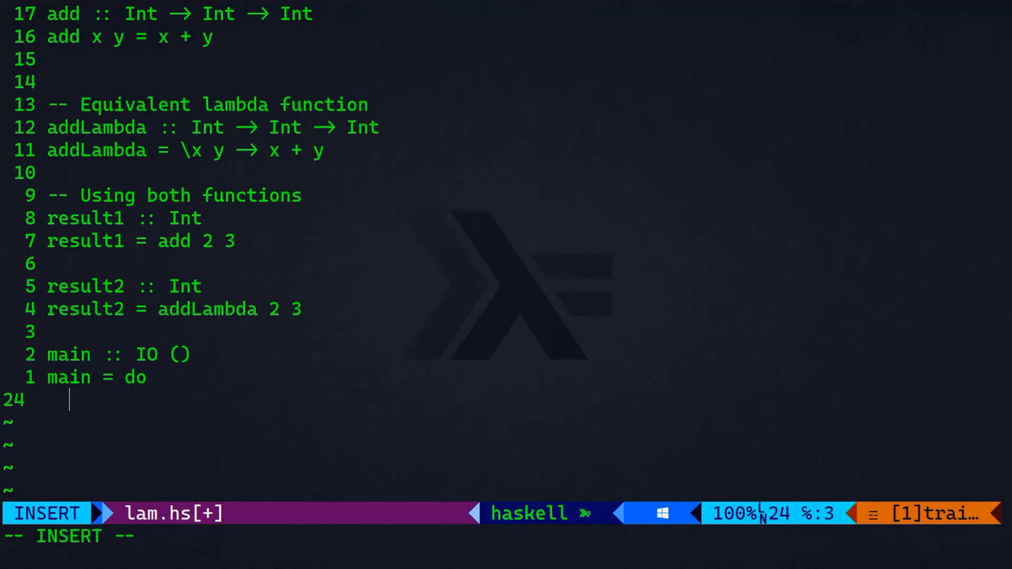
- Make main print result1 and result2
{"action": "type", "text": "print"}
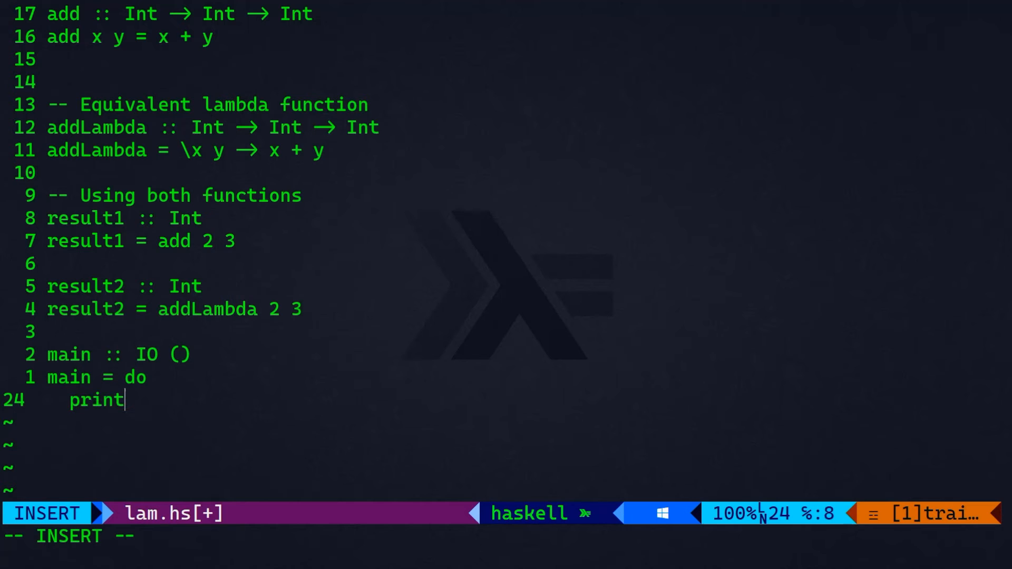
{"action": "type", "text": "result"}
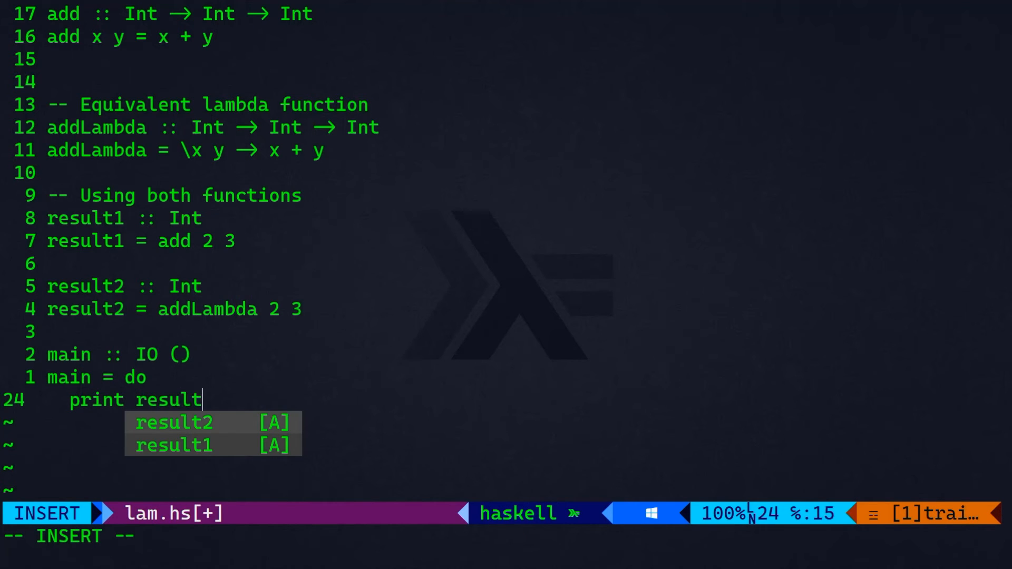
{"action": "key", "text": "Enter"}
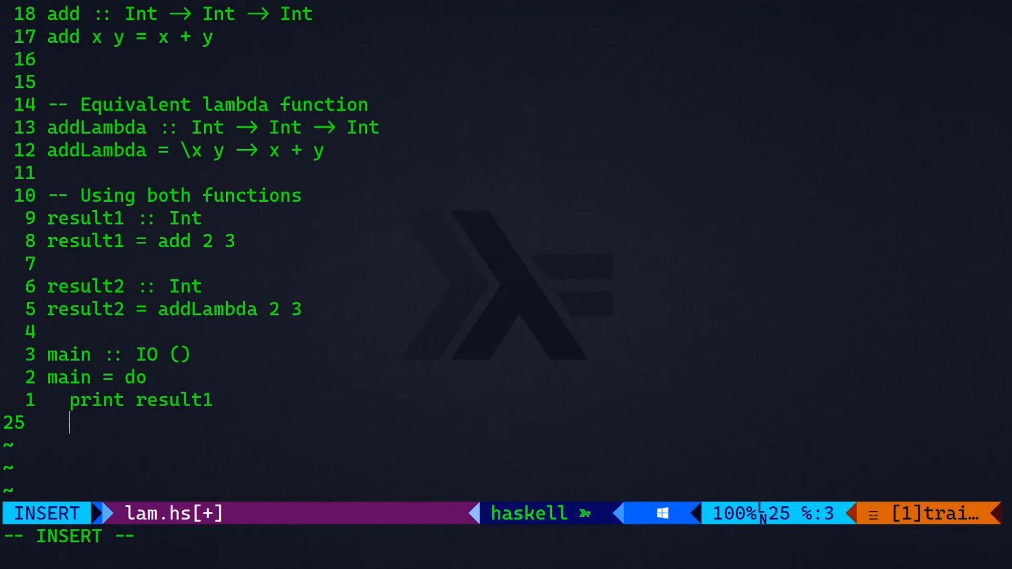
{"action": "type", "text": "print re"}
{"action": "type", "text": "ghc --make"}
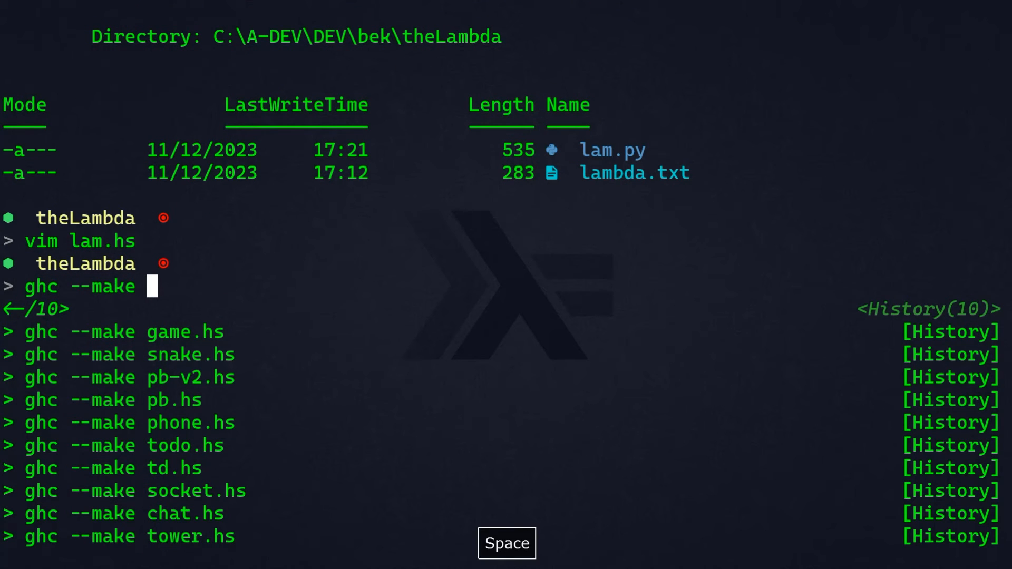
- Compile with ghc --make lam.hs and list lam.exe, lam.hi and lam.o with ls
{"action": "type", "text": "lam.hs"}
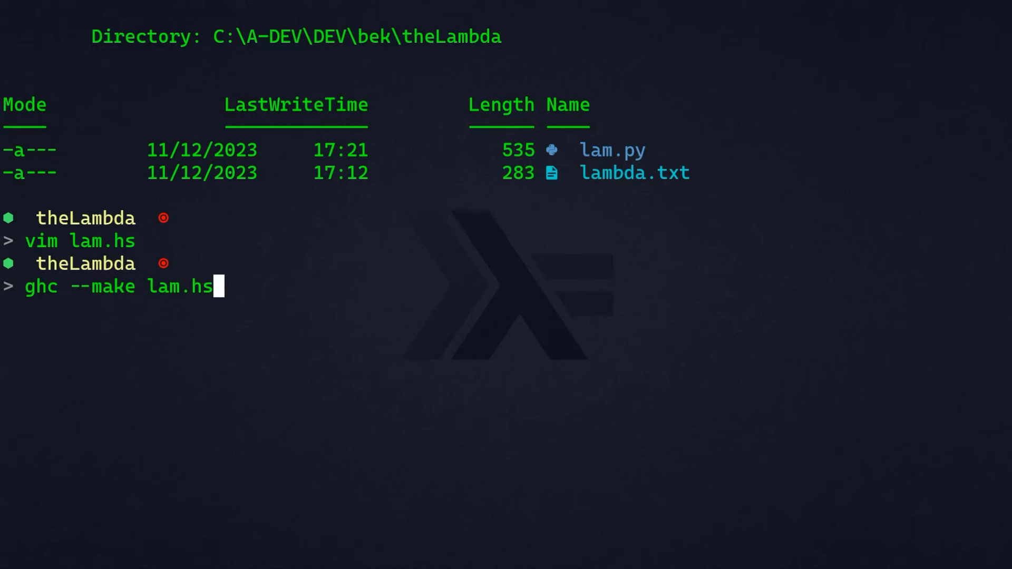
{"action": "key", "text": "Return"}
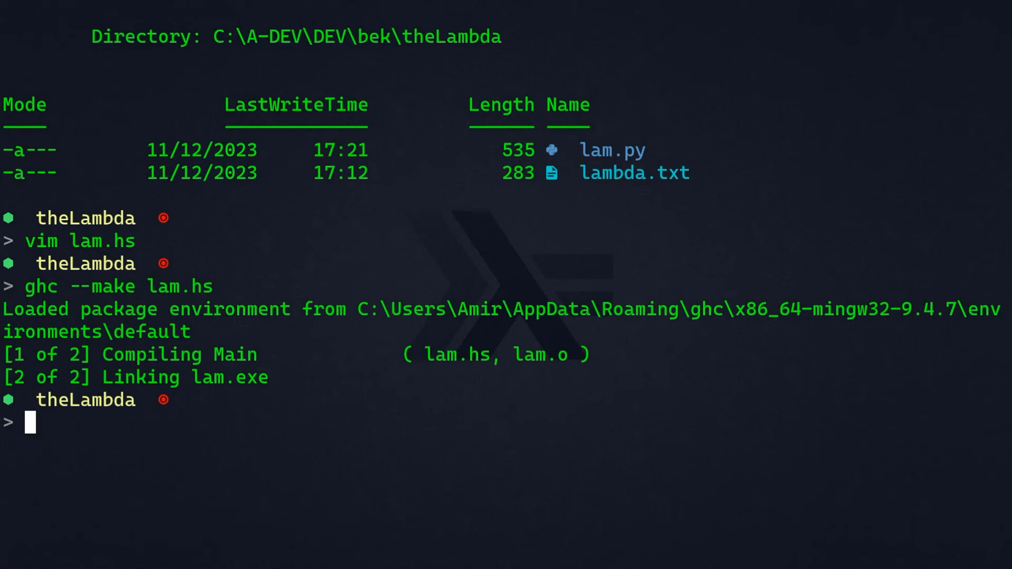
{"action": "type", "text": "ls"}
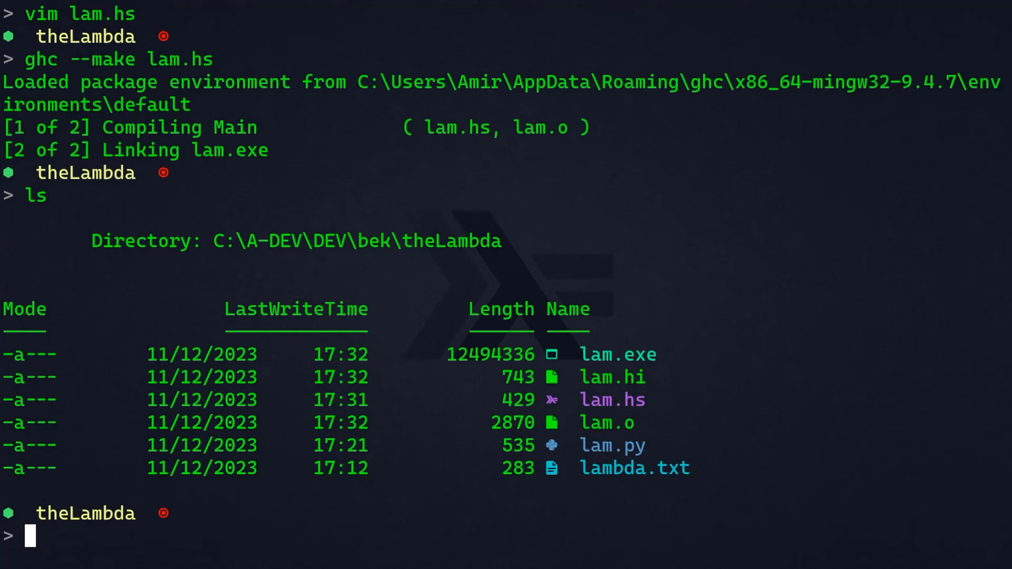
{"action": "type", "text": "./lam"}
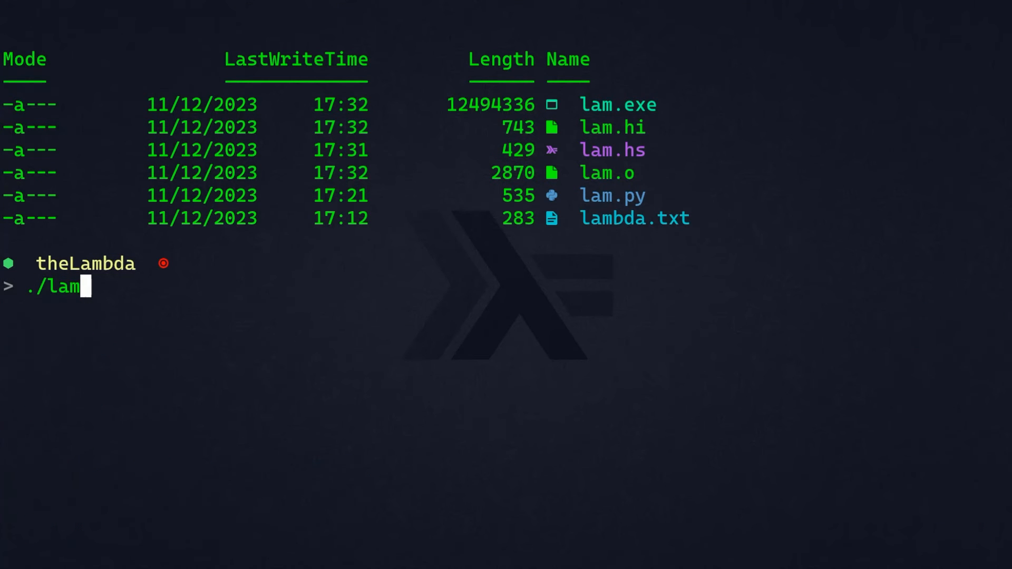
- Run ./lam to print both Haskell addition results
{"action": "key", "text": "Return"}
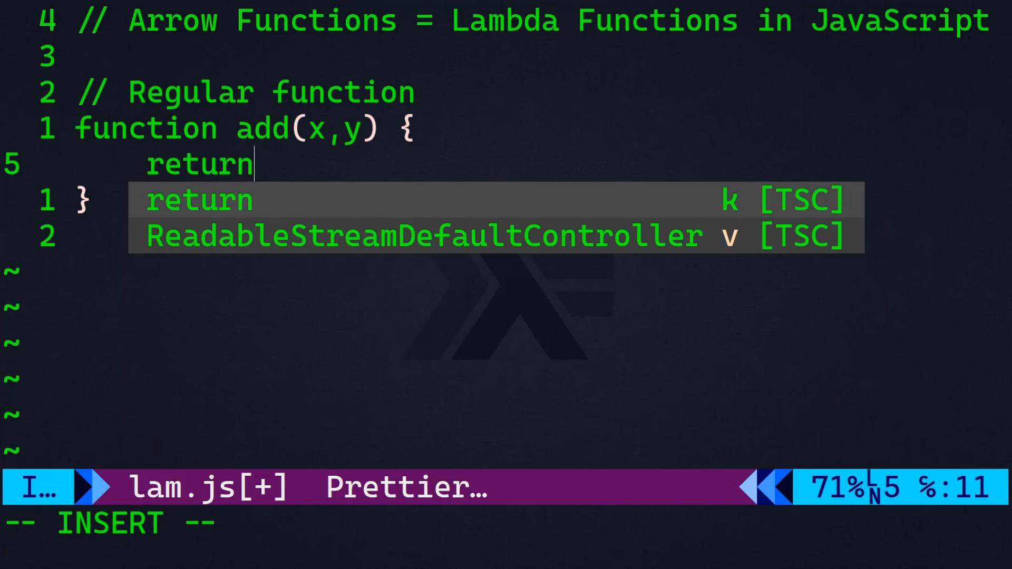
- Return x + y from add, then start 'const addArrow =' under an // Arrow Function comment
{"action": "type", "text": "x + y"}
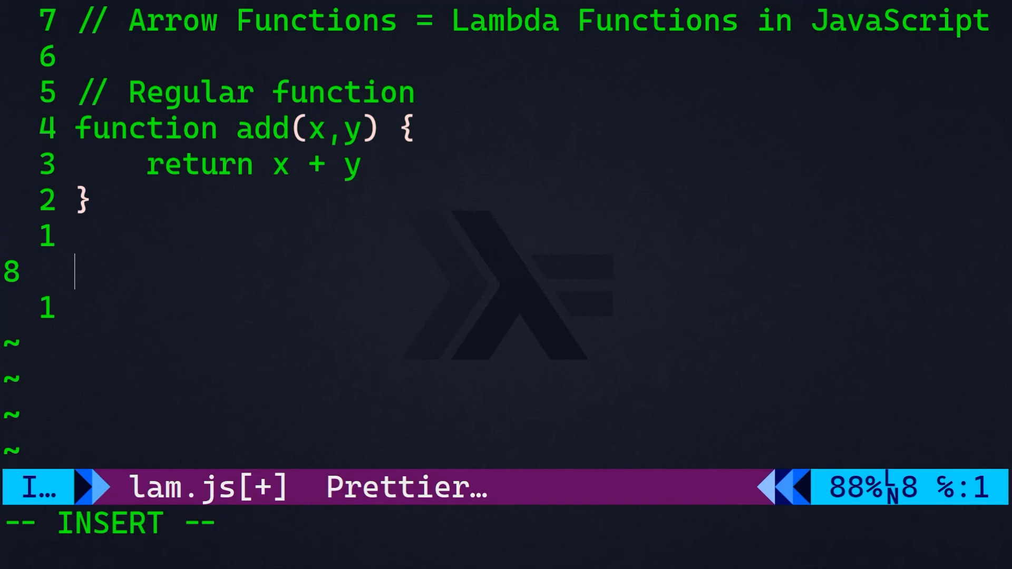
{"action": "type", "text": "const addArrow ="}
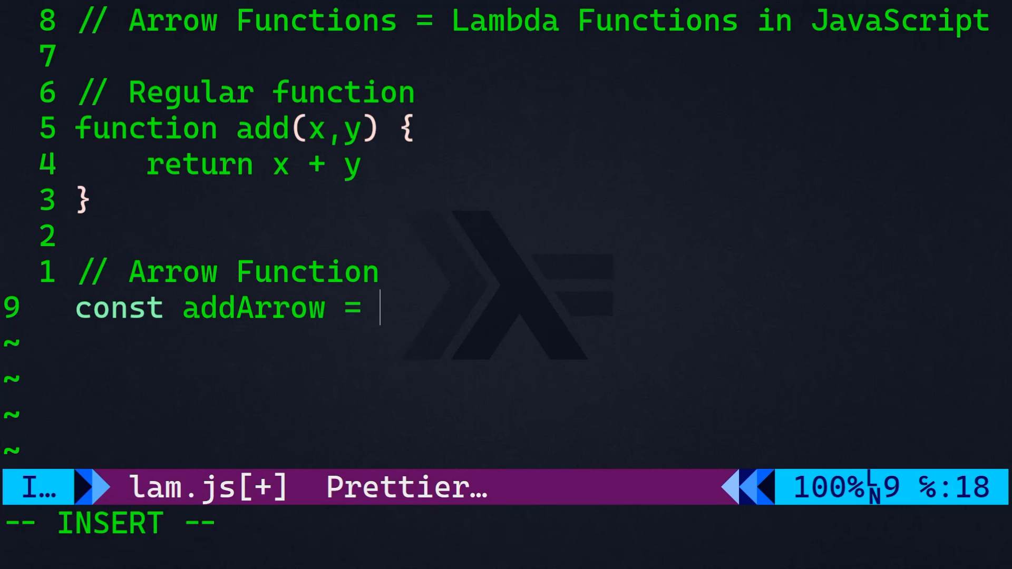
- Write the arrow function body '(x,y) => x + y;' for addArrow
{"action": "type", "text": "()"}
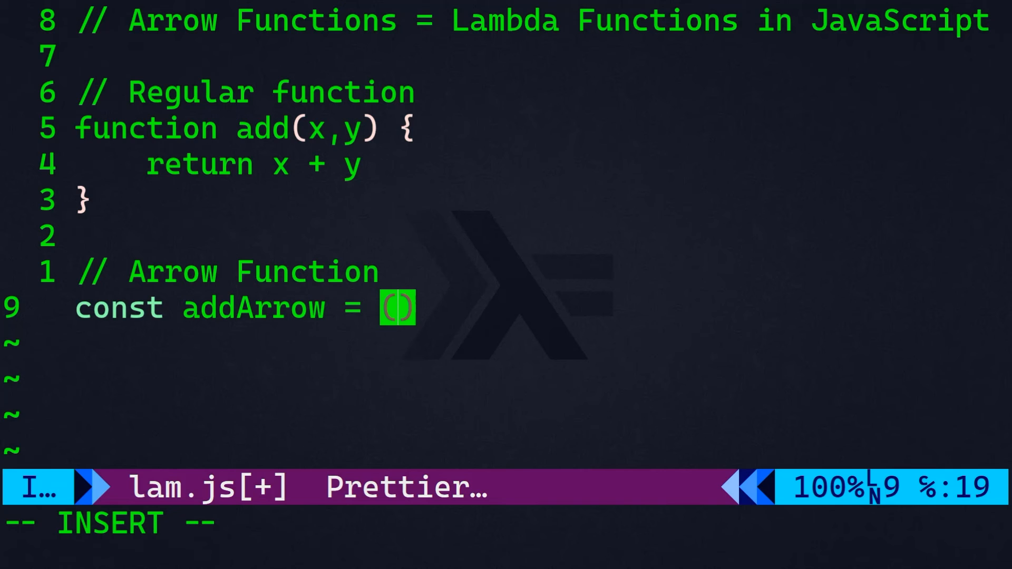
{"action": "type", "text": "x"}
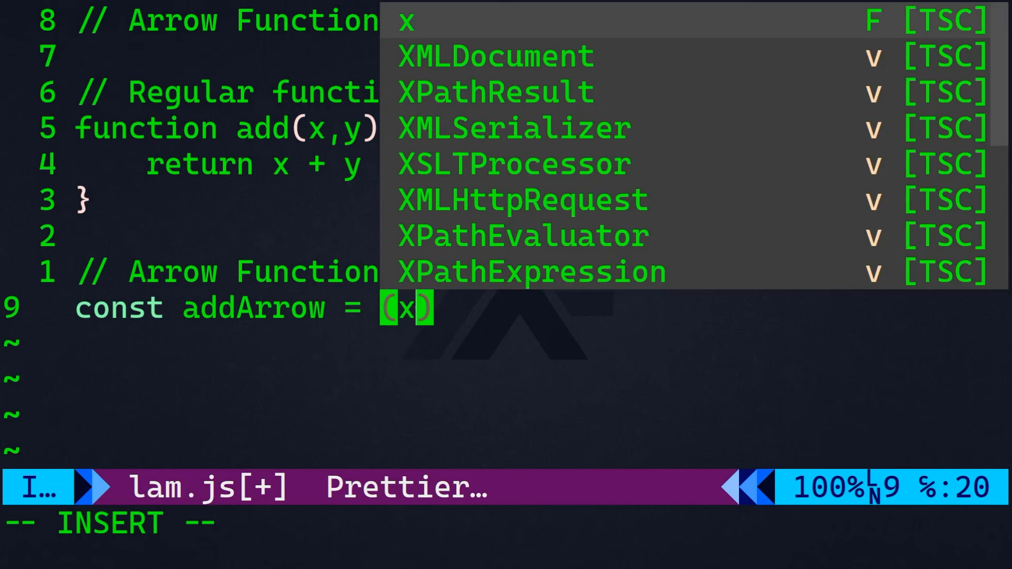
{"action": "type", "text": ",y)"}
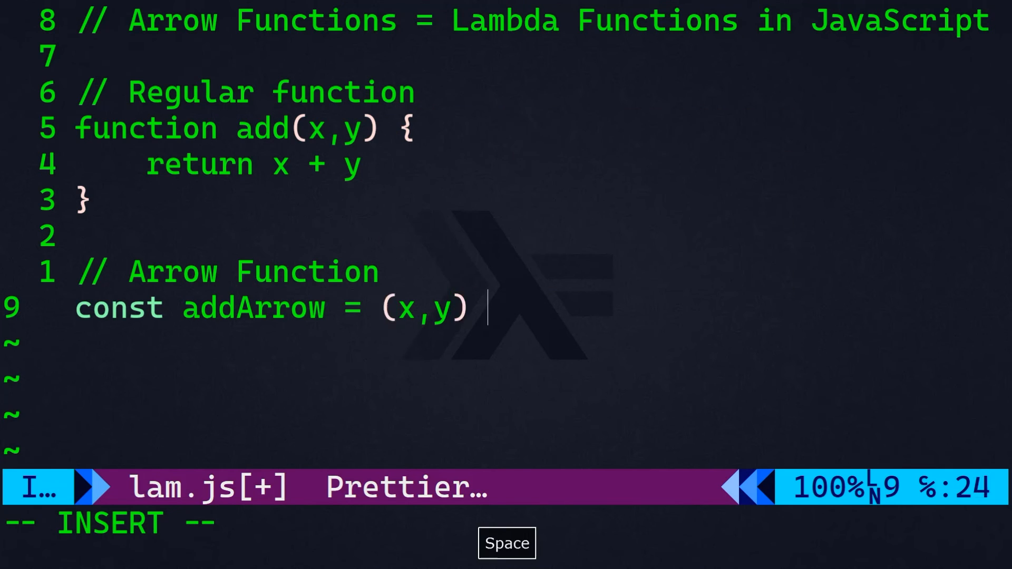
{"action": "type", "text": "=> x + y;"}
{"action": "type", "text": "let regularResult = add("}
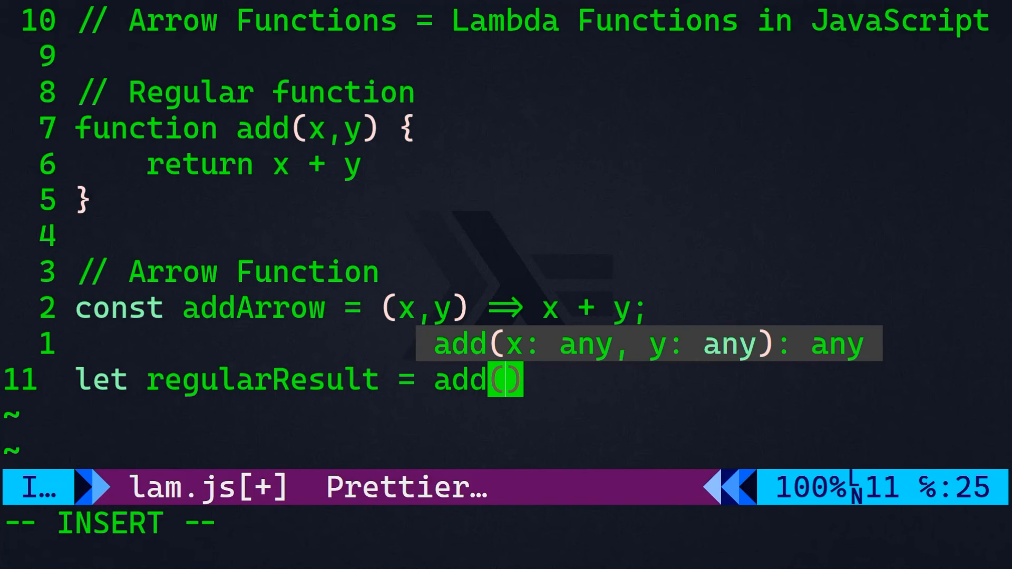
- Assign regularResult = add(2,5) and arrowResult = addArrow(2,5) on new lines
{"action": "type", "text": "2,"}
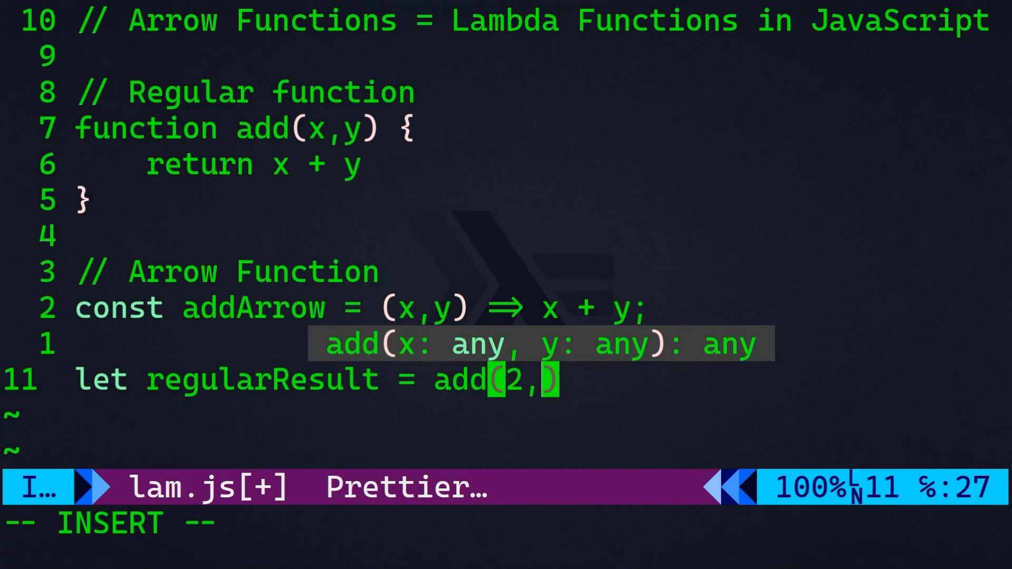
{"action": "type", "text": "let"}
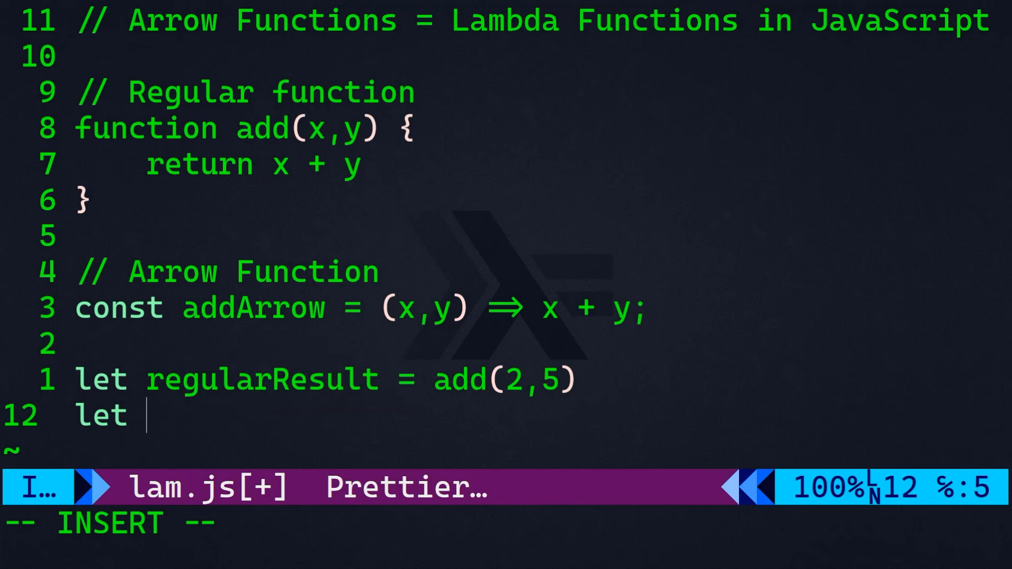
{"action": "type", "text": "arrowRes"}
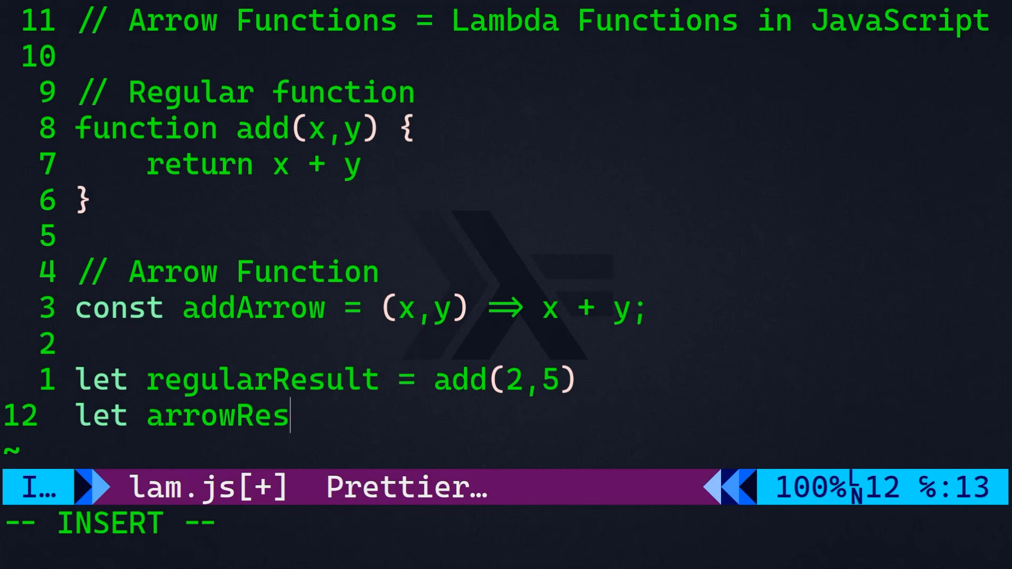
{"action": "type", "text": "ult ="}
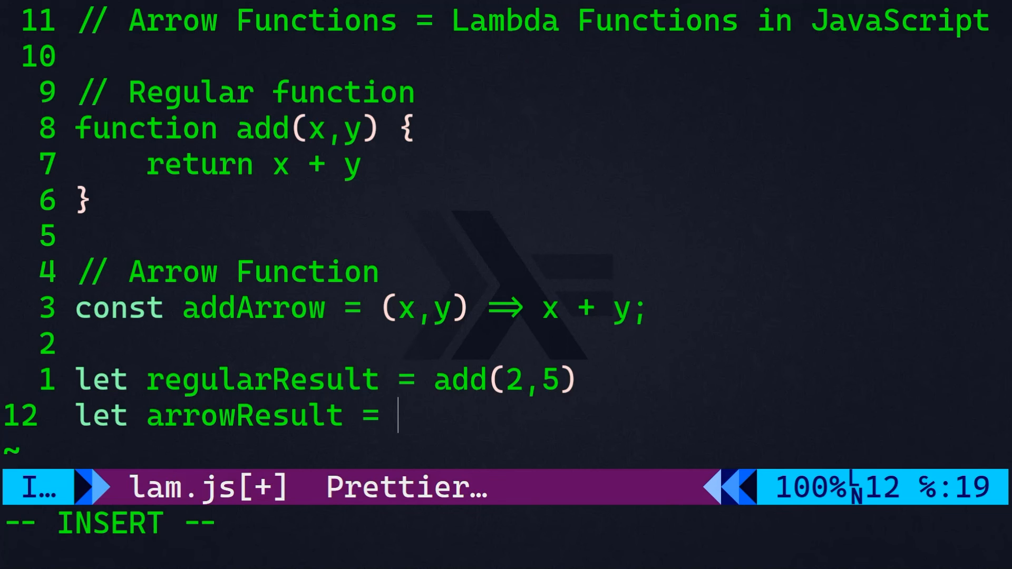
{"action": "type", "text": "addArrow()"}
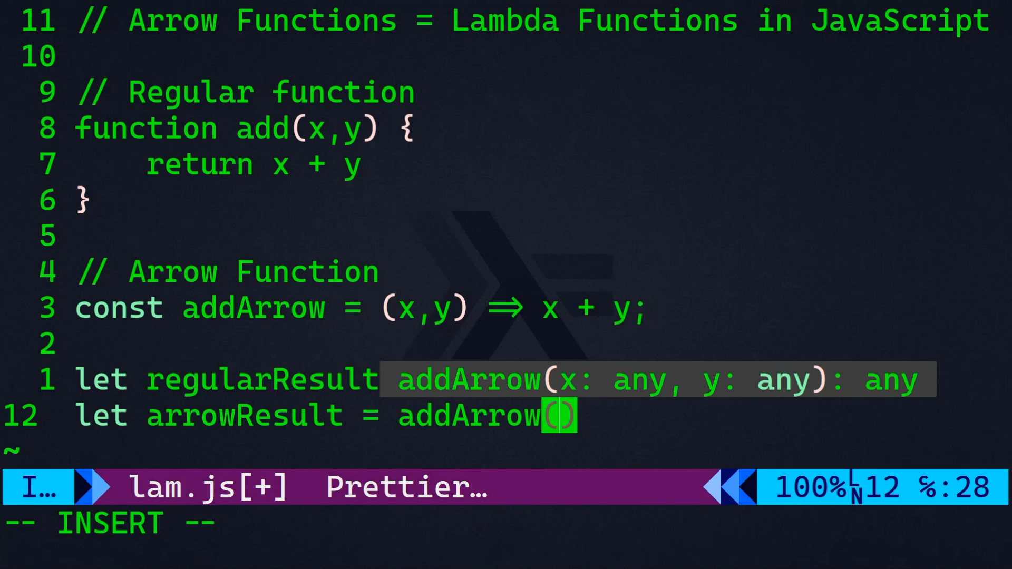
{"action": "type", "text": "2,5"}
{"action": "type", "text": "// Printing the result to the c"}
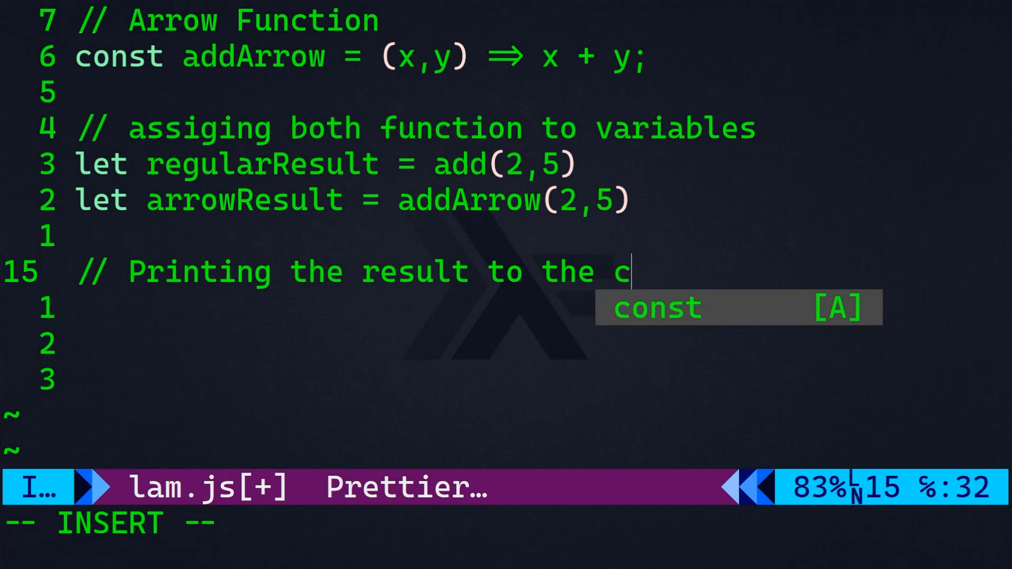
- Log the regular function result with a 'Result' label plus regularResult
{"action": "type", "text": "onsole.log()"}
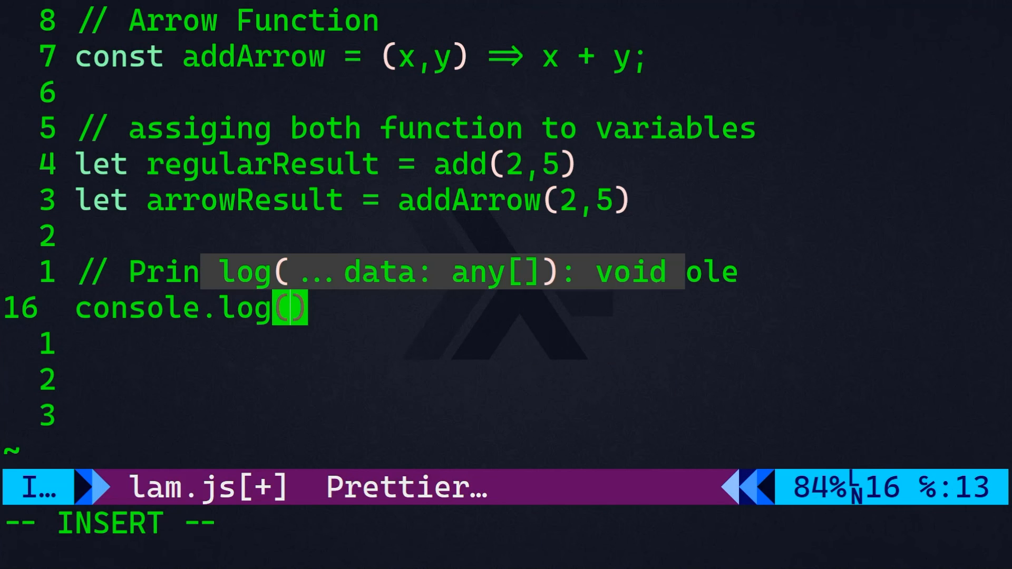
{"action": "type", "text": "\"Result\""}
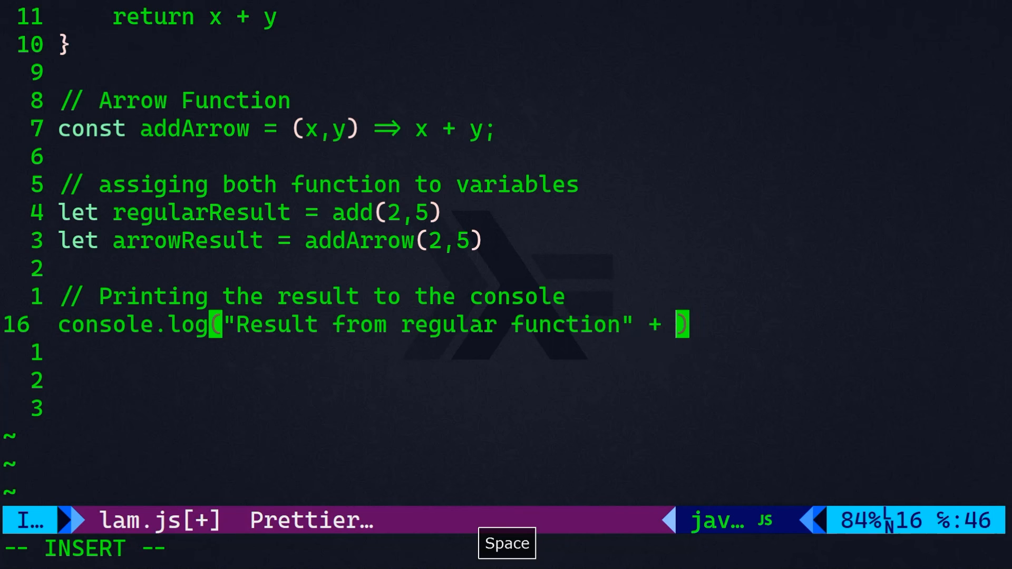
{"action": "type", "text": "result"}
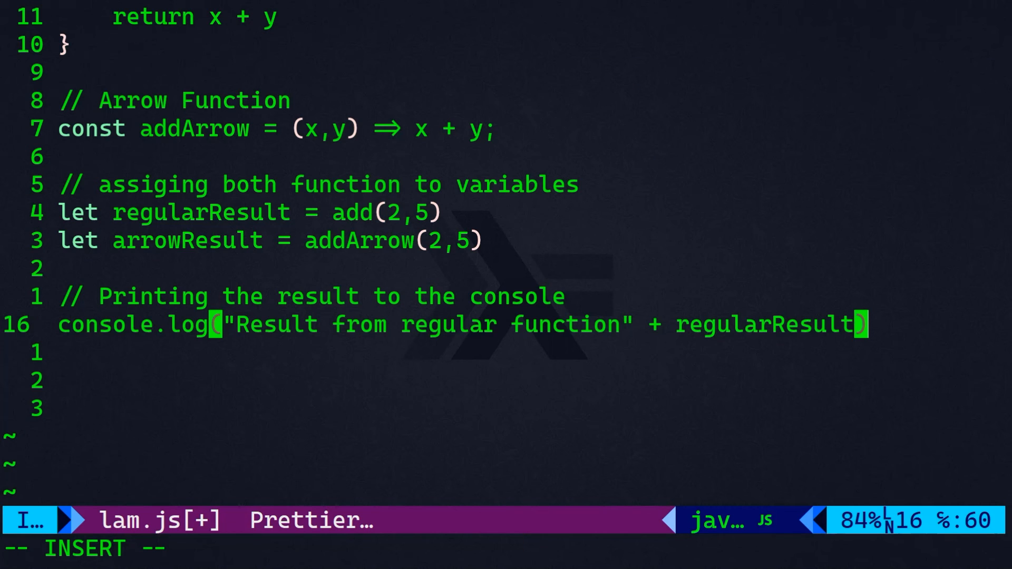
- Log 'Result from Lambda/Arrow Function' concatenated with arrowResult, then save lam.js
{"action": "type", "text": "console.log(\"Re\")"}
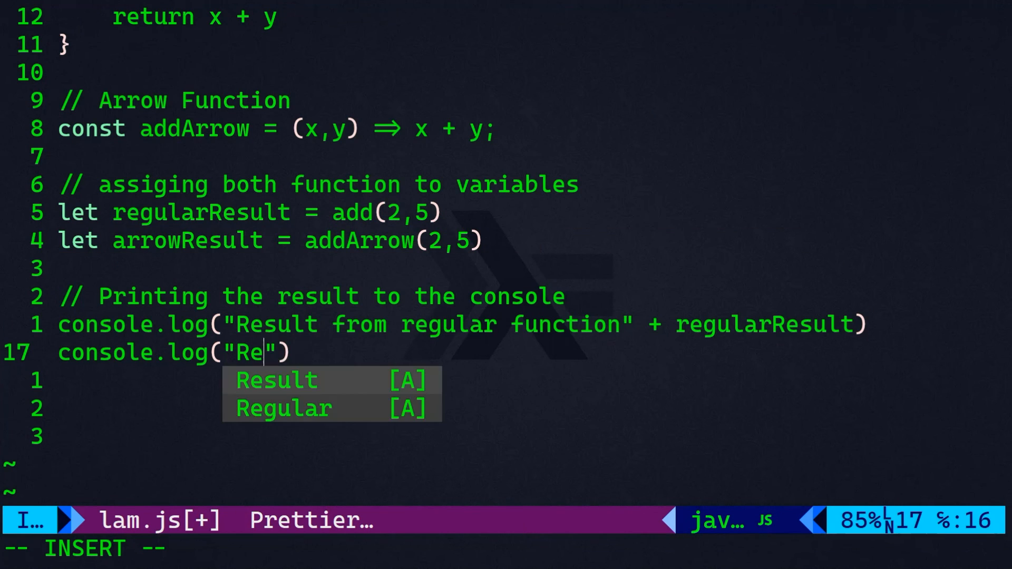
{"action": "type", "text": "sult from L"}
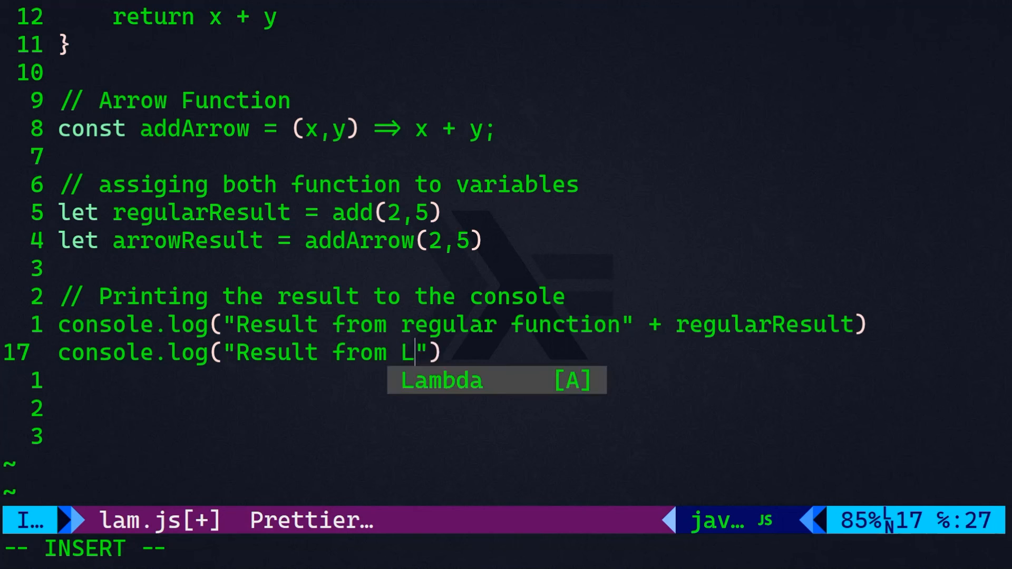
{"action": "type", "text": "ambda/Arro"}
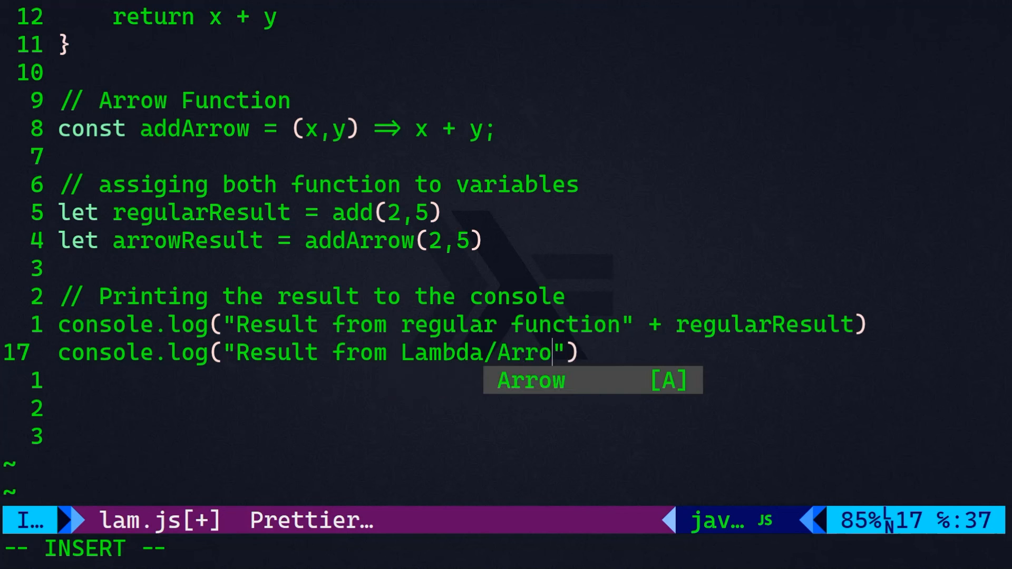
{"action": "type", "text": "Function"}
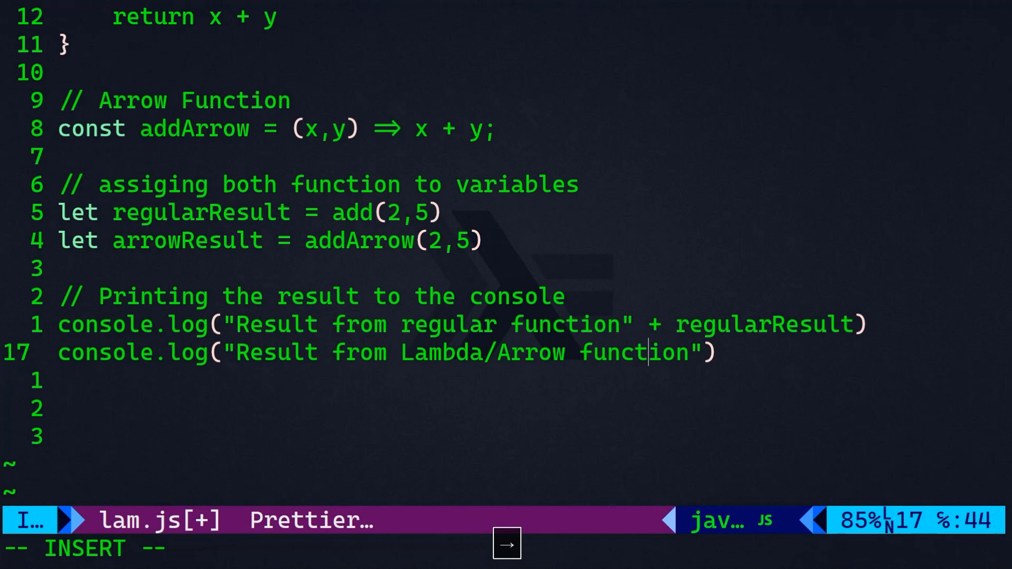
{"action": "type", "text": "+ a"}
{"action": "type", "text": "nod"}
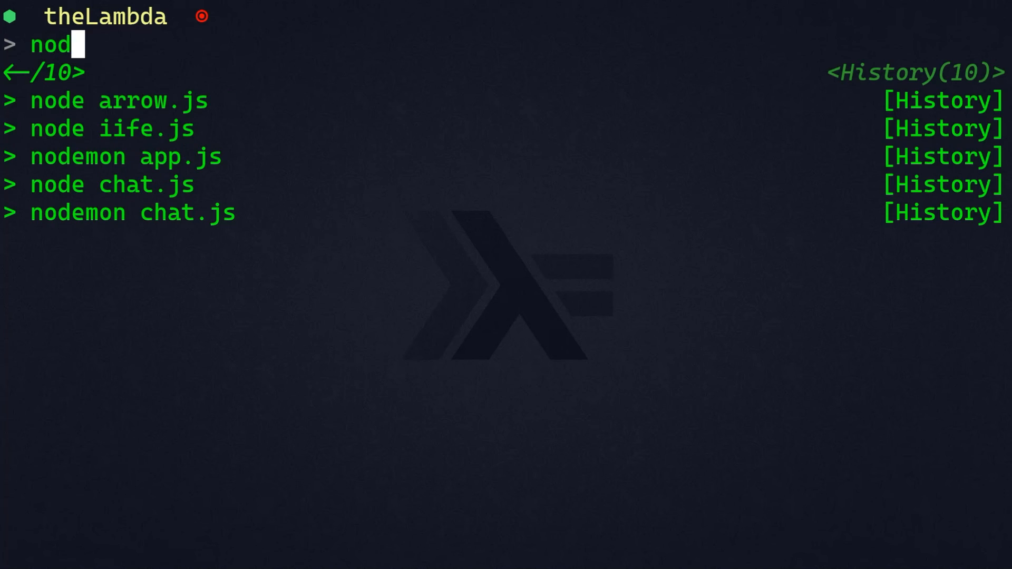
- Run node lam.js in PowerShell so both results print as 7
{"action": "type", "text": "e lam.js"}
{"action": "key", "text": "Return"}
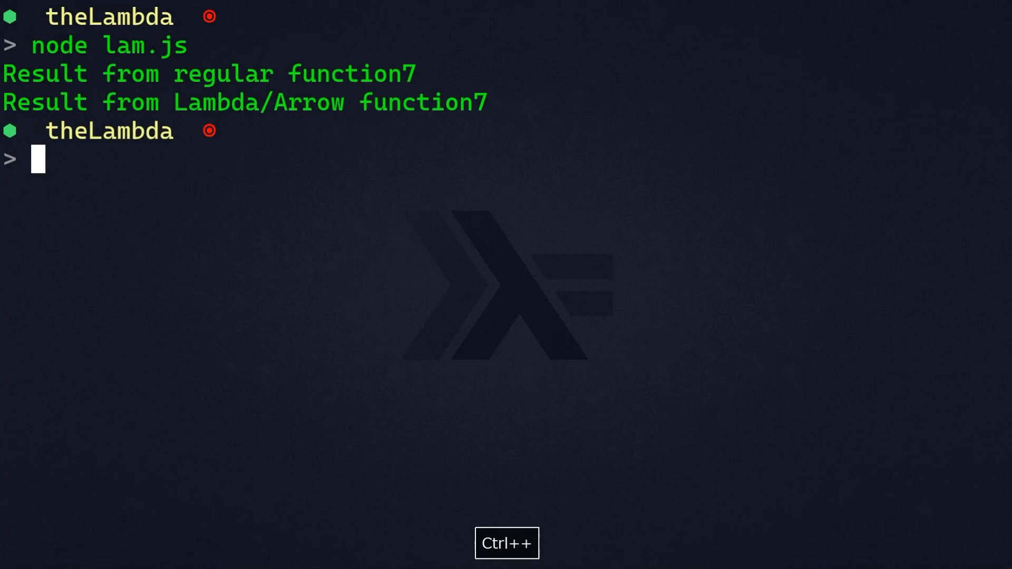